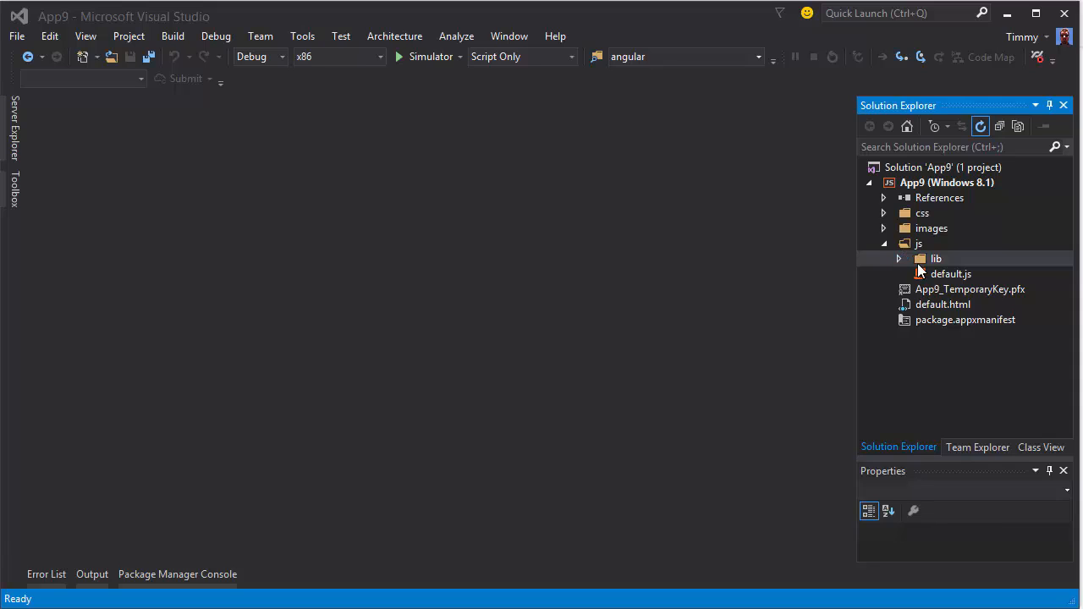
{"action": "mouse_move", "coordinate": [921, 254]}
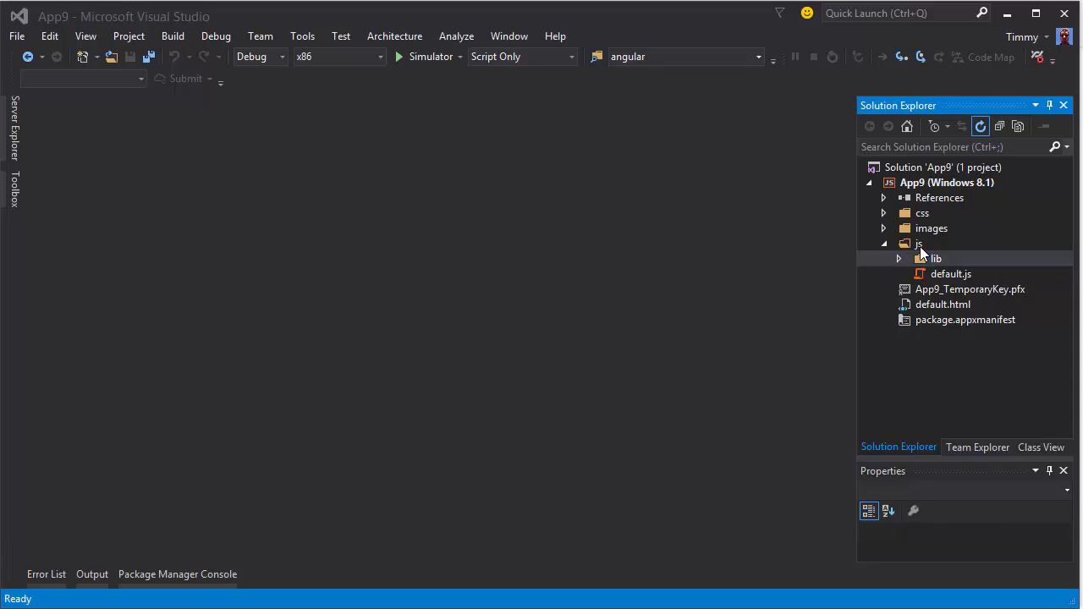
Step: Add a new JavaScript file named config.js to the js folder via Add > New Item
{"action": "right_click", "coordinate": [919, 243]}
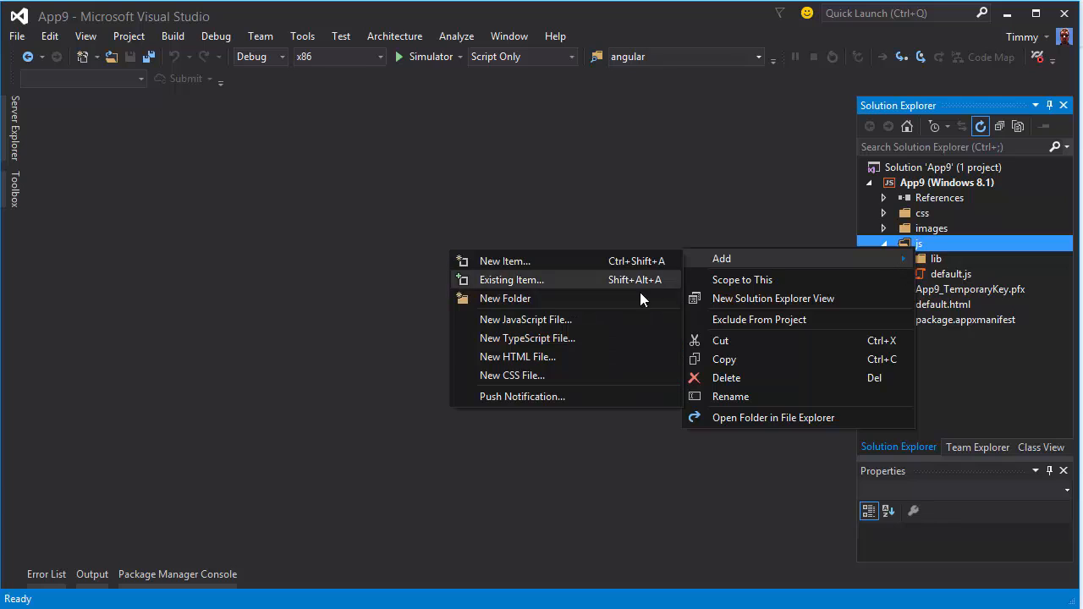
{"action": "left_click", "coordinate": [504, 261]}
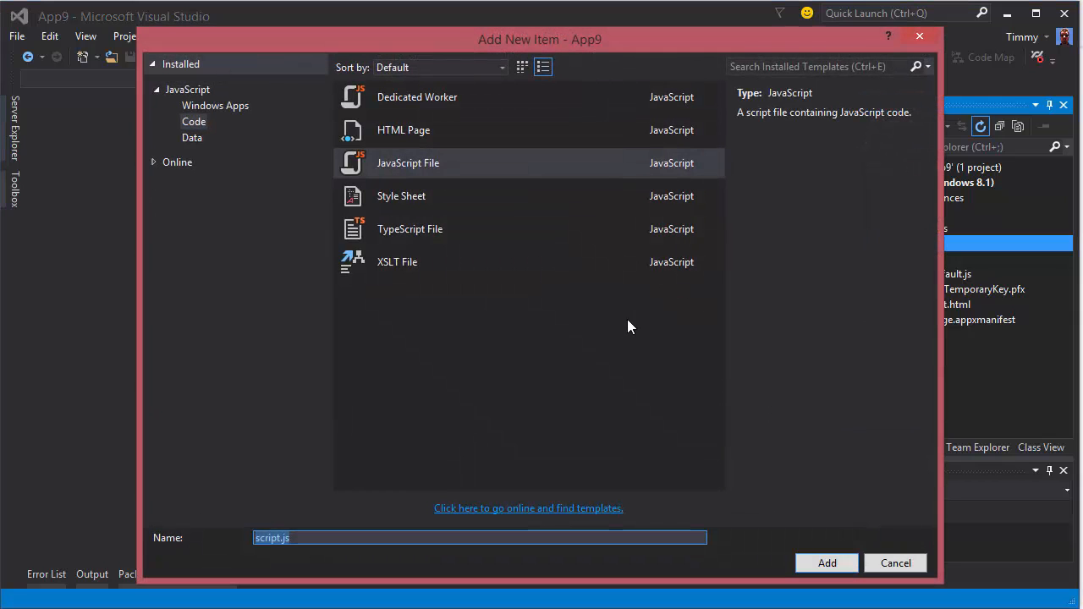
{"action": "type", "text": "conf"}
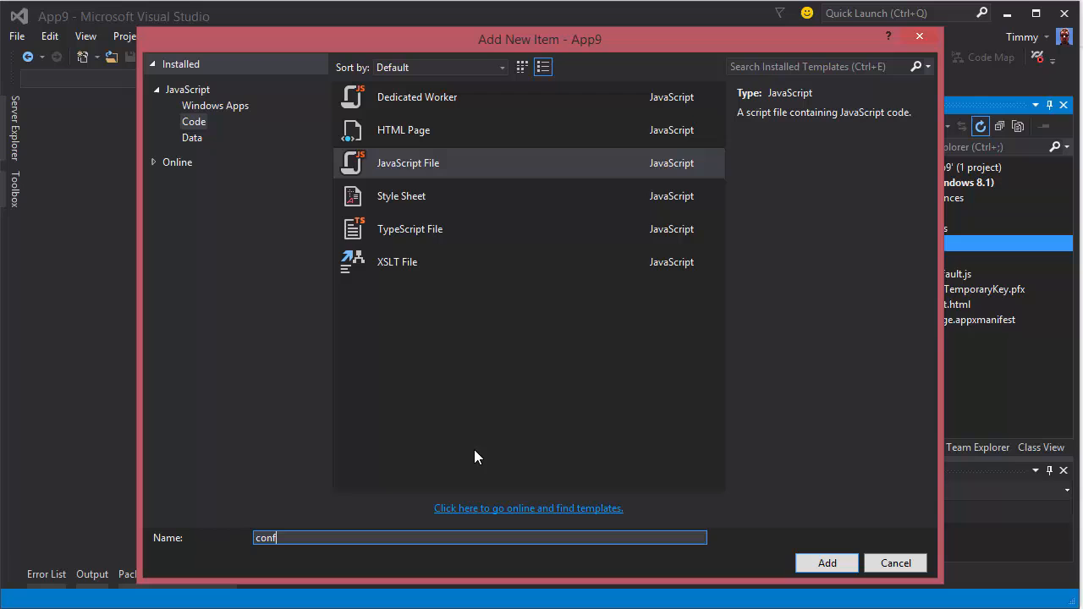
{"action": "type", "text": "ig."}
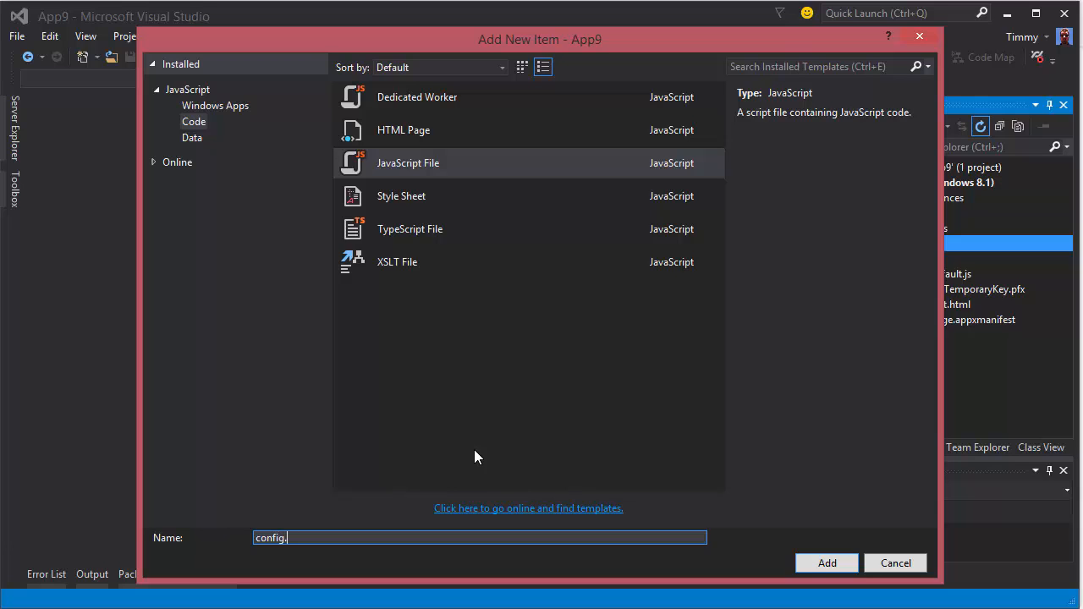
{"action": "left_click", "coordinate": [826, 562]}
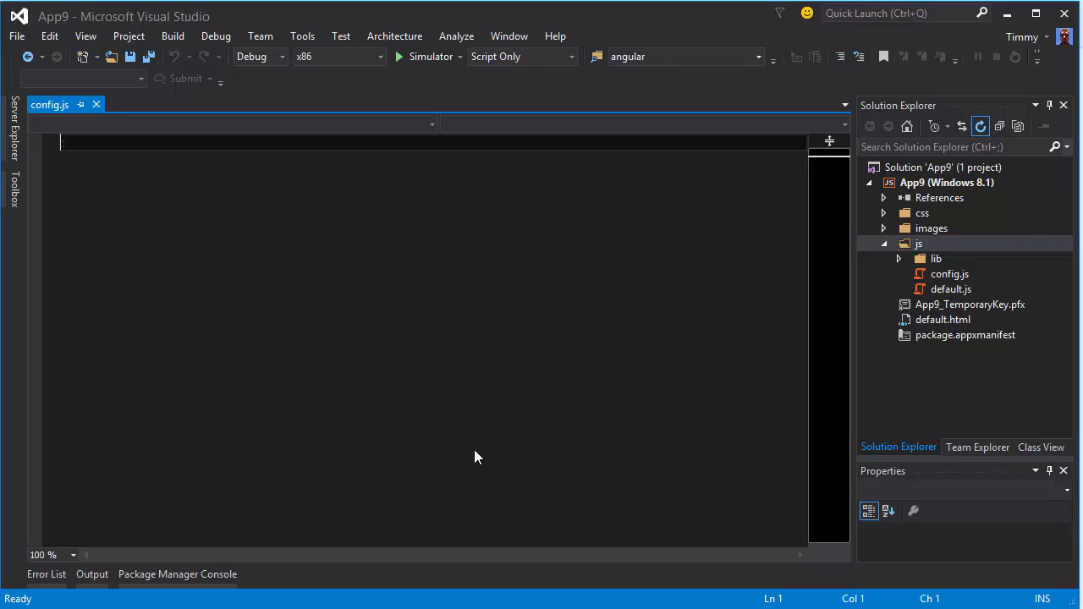
Step: Write an IIFE in config.js declaring var appConfig = (function () { }) with an empty body
{"action": "type", "text": "()"}
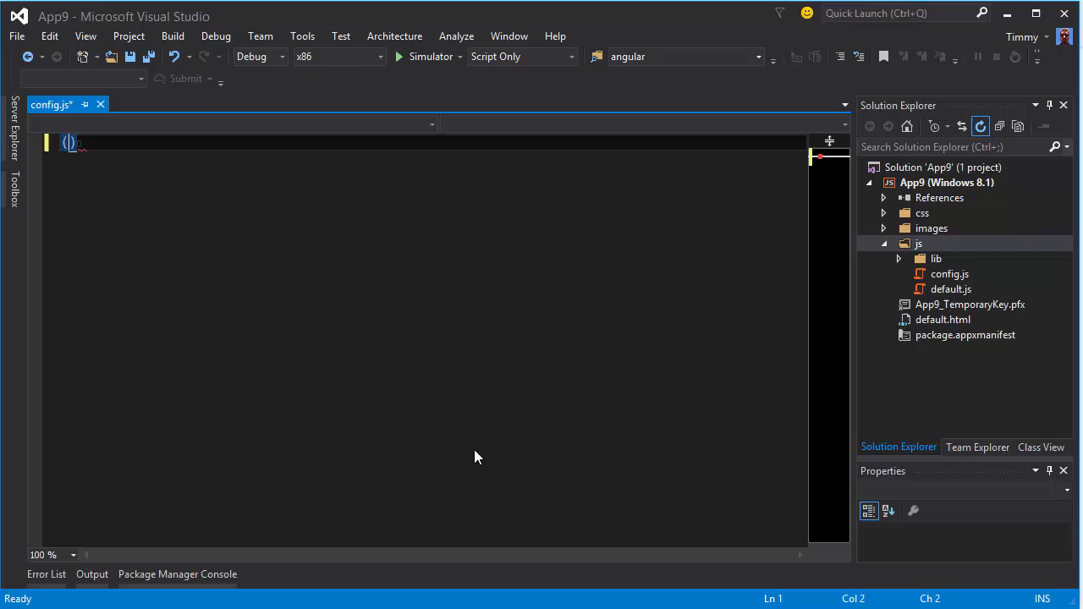
{"action": "type", "text": "function"}
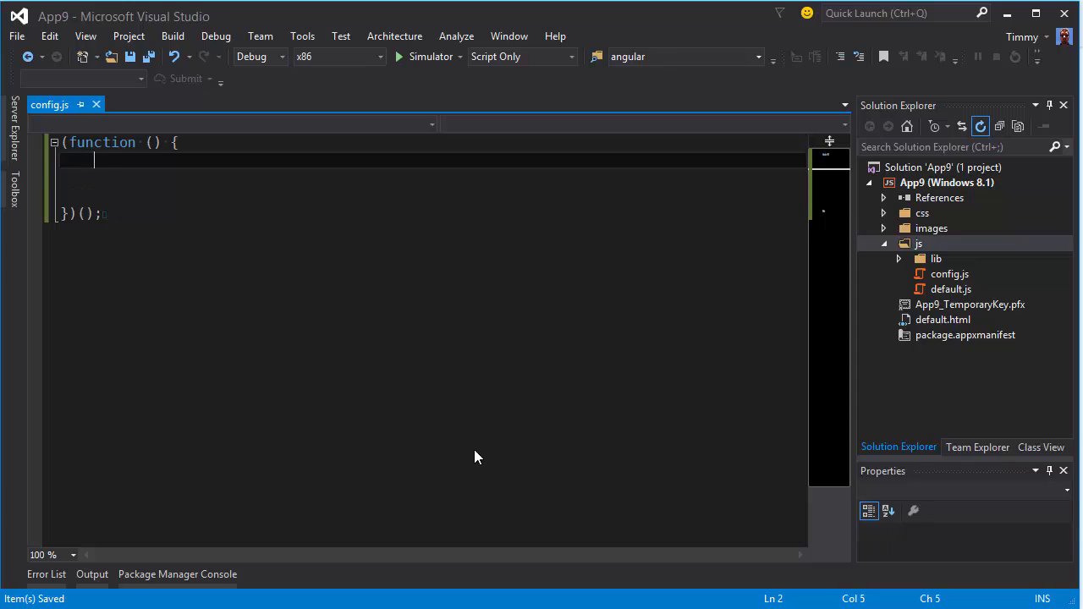
{"action": "type", "text": "var"}
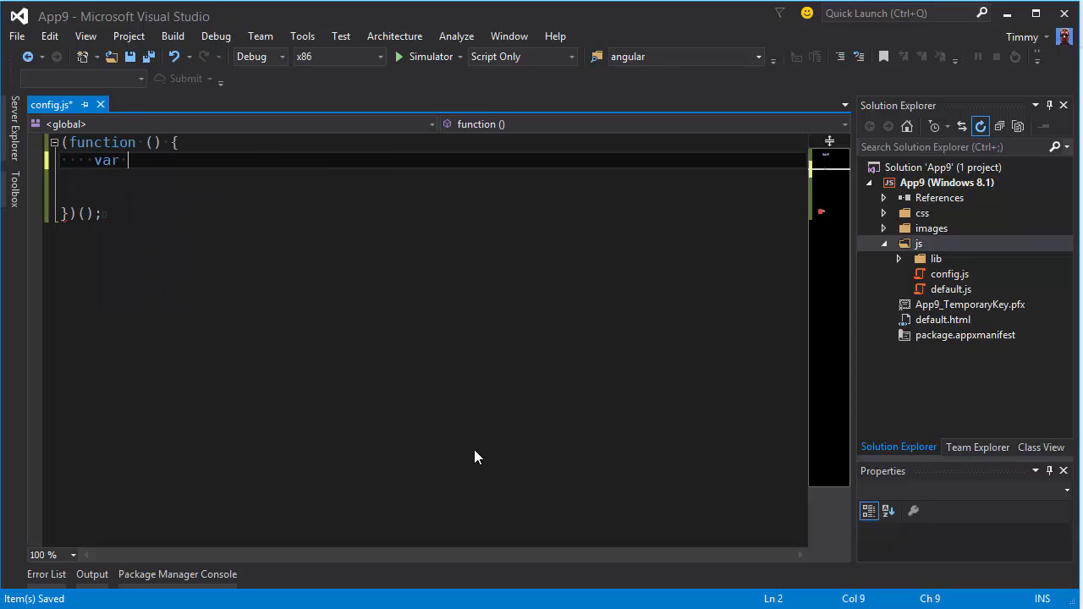
{"action": "type", "text": "app"}
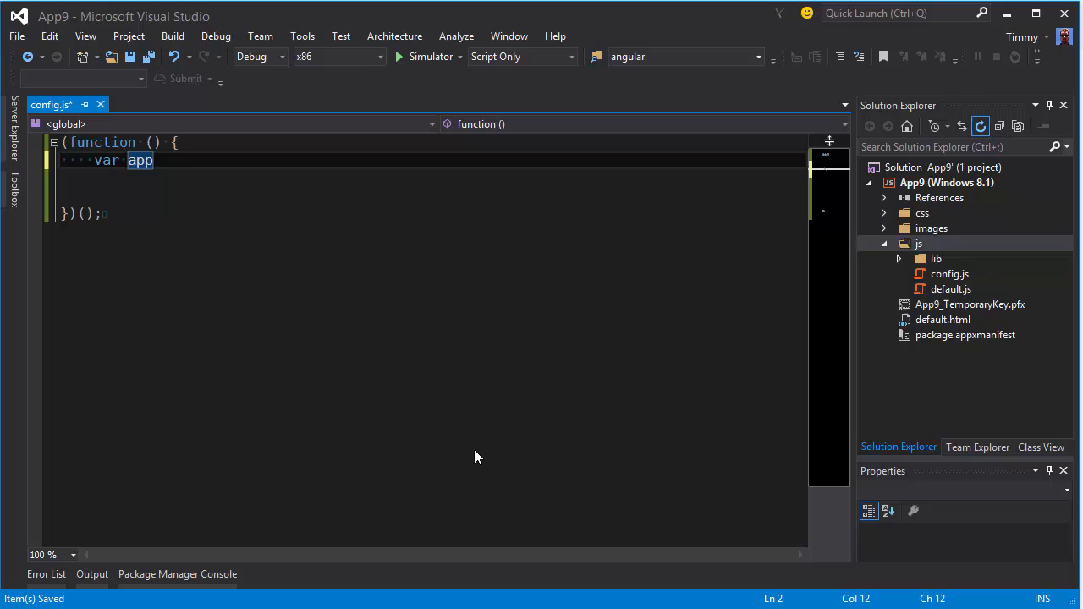
{"action": "type", "text": "Con"}
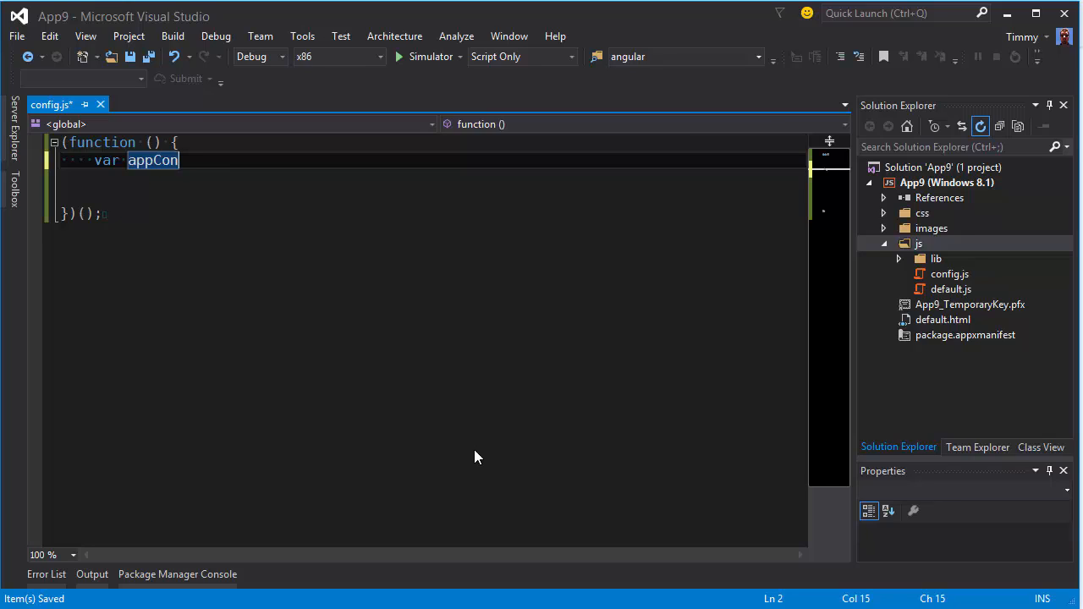
{"action": "type", "text": "fiv"}
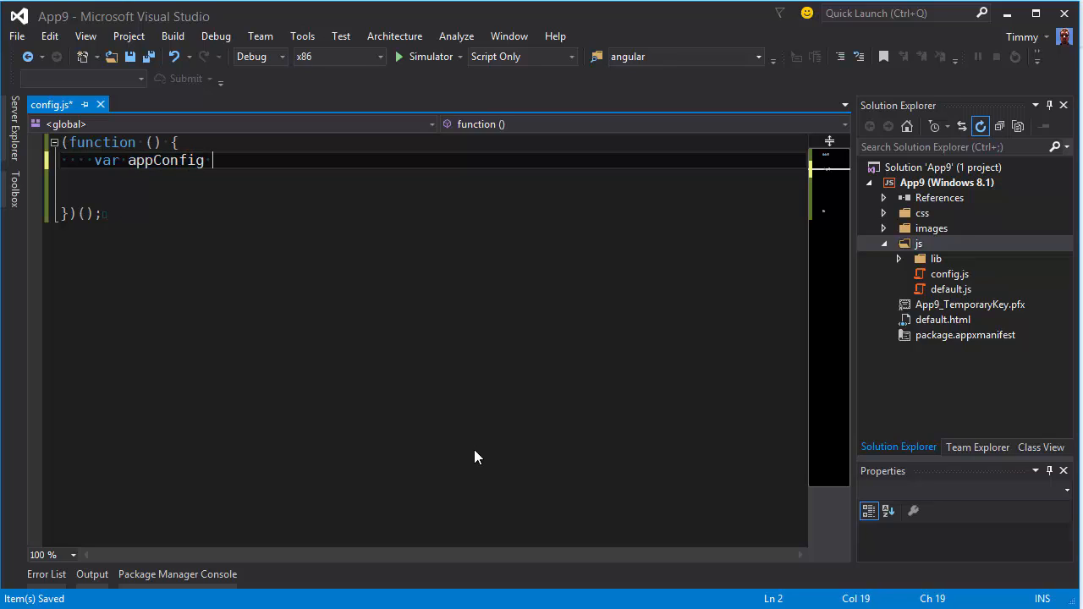
{"action": "type", "text": "="}
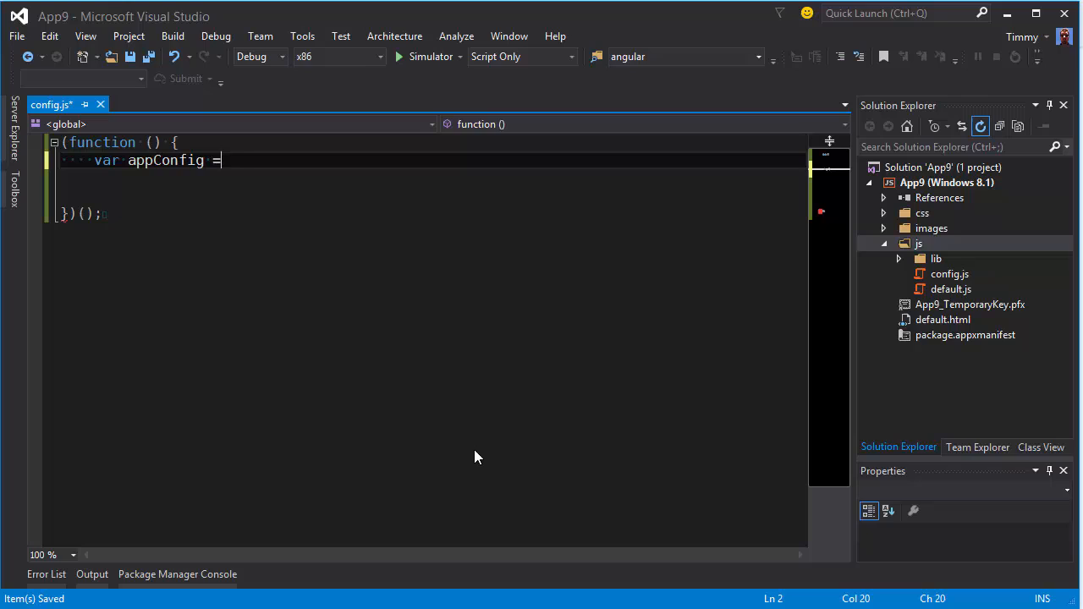
{"action": "type", "text": "()"}
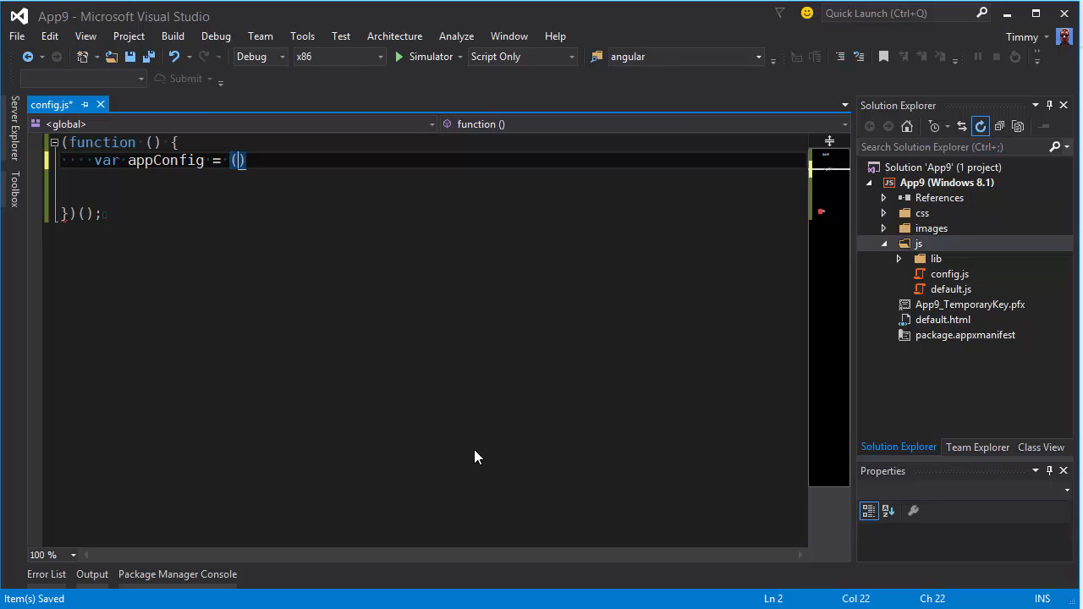
{"action": "type", "text": "function ("}
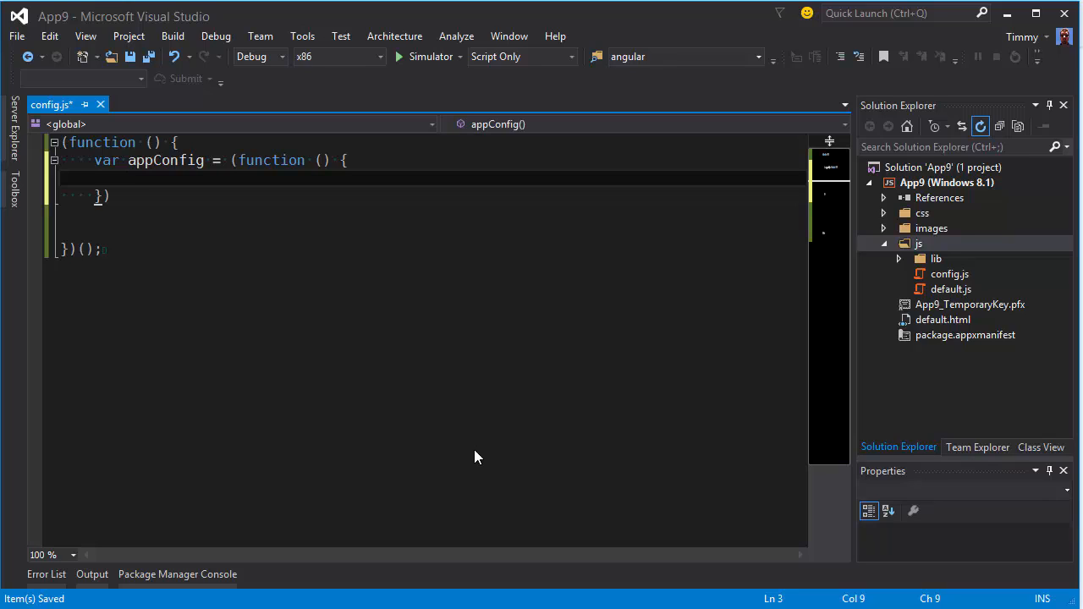
{"action": "left_click", "coordinate": [95, 230]}
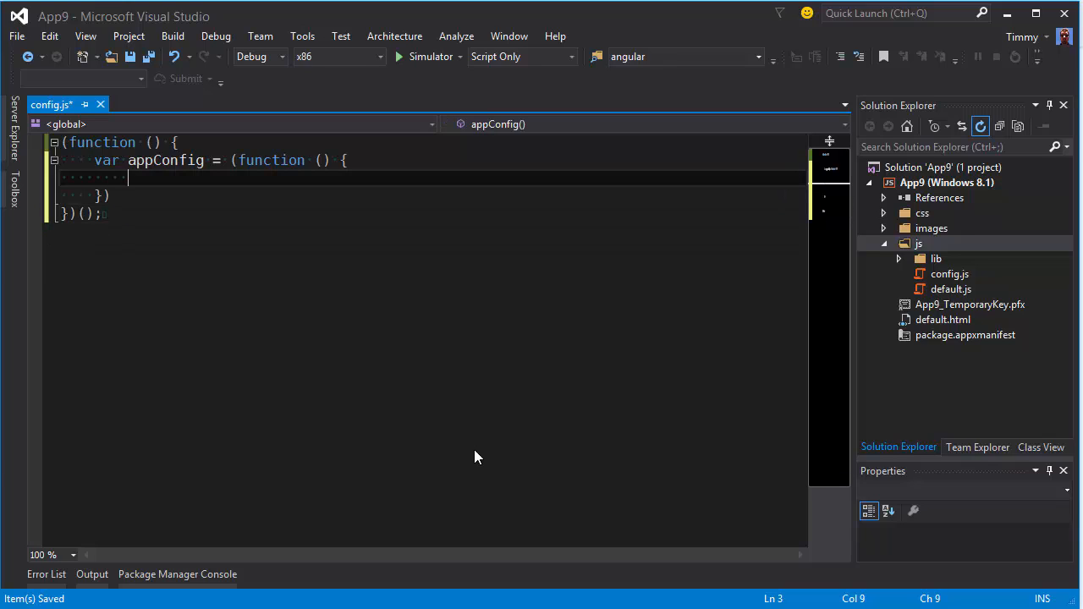
Step: Declare var appName = 'myApp'; and var dependencies = []; inside the appConfig function
{"action": "type", "text": "var"}
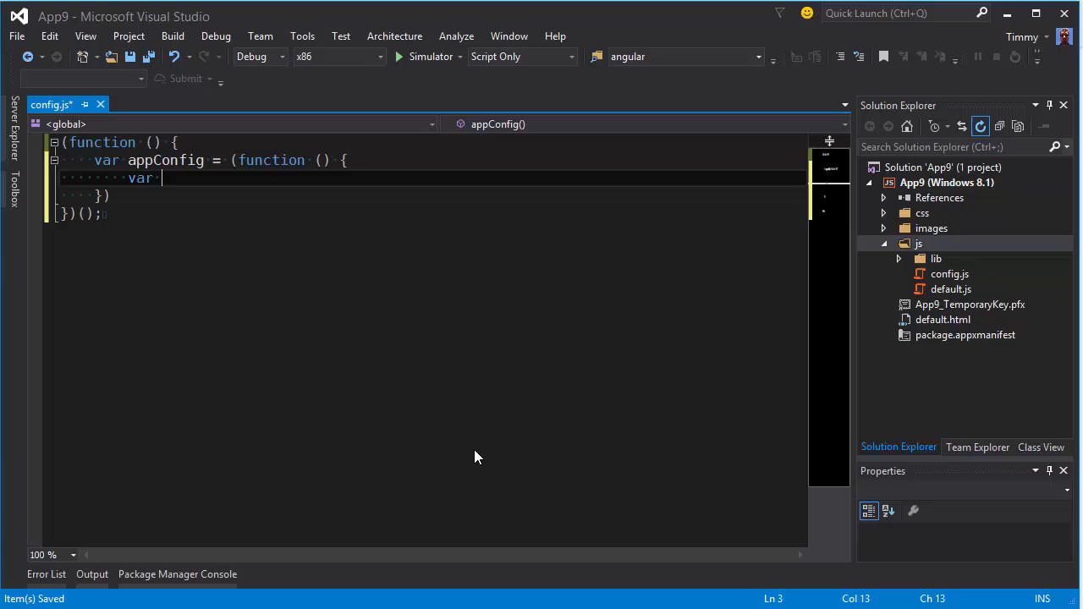
{"action": "type", "text": "a"}
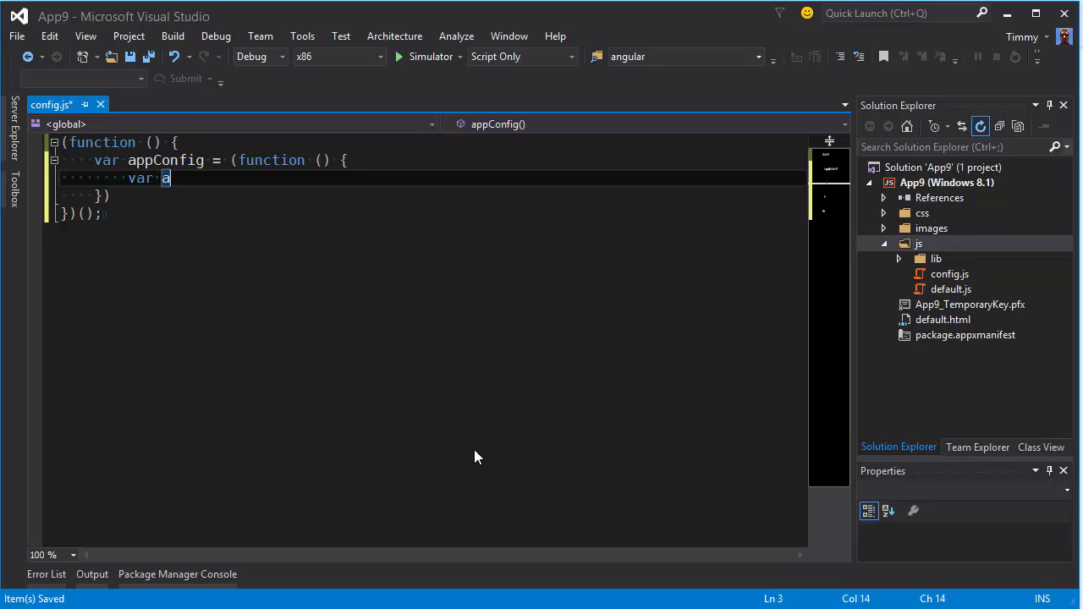
{"action": "type", "text": "ppName ="}
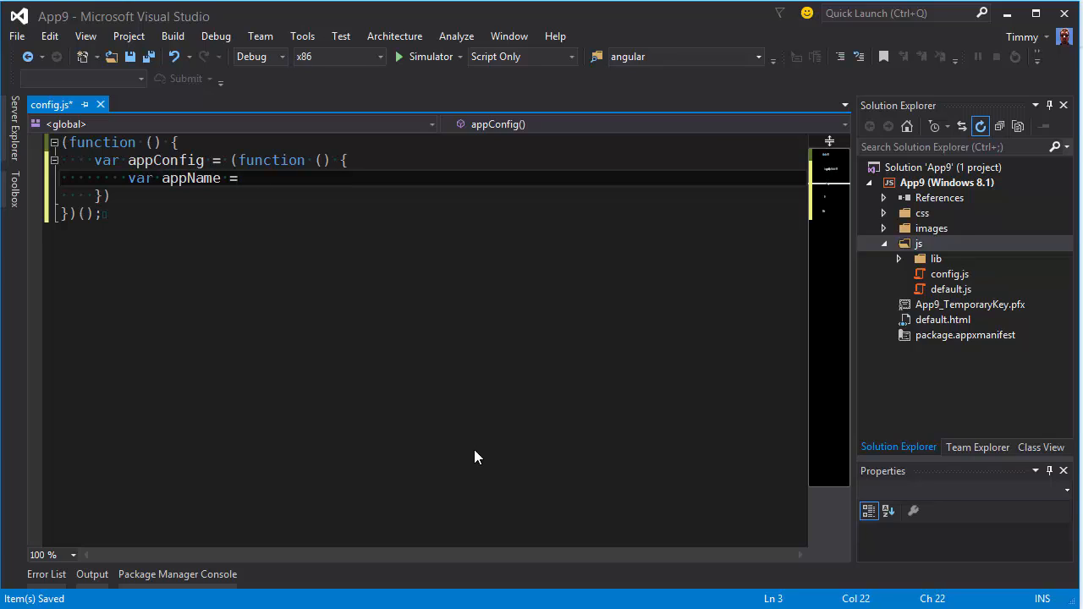
{"action": "type", "text": "\""}
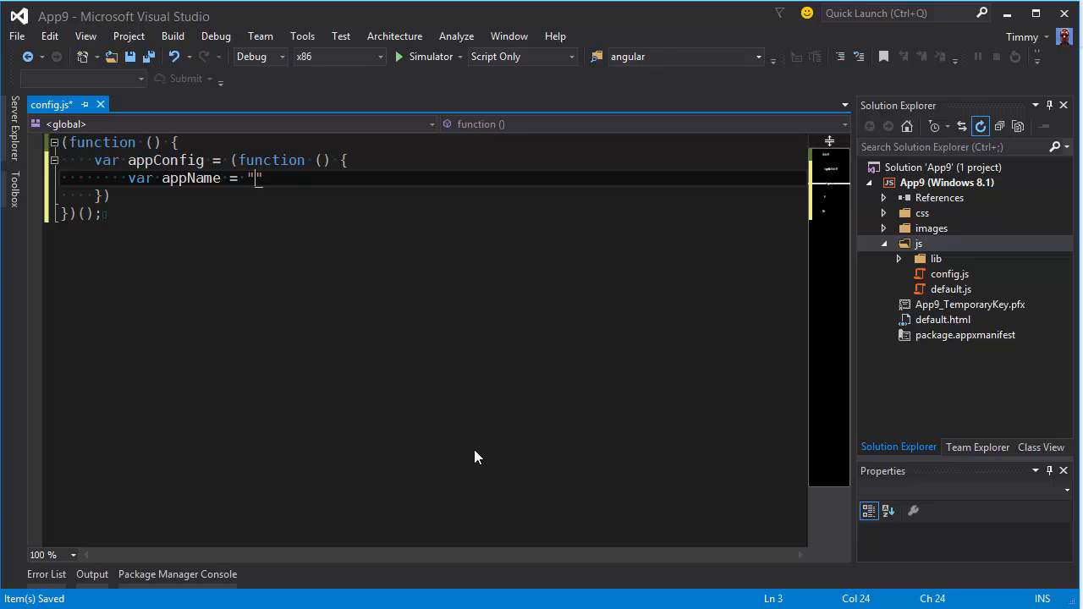
{"action": "type", "text": "myA"}
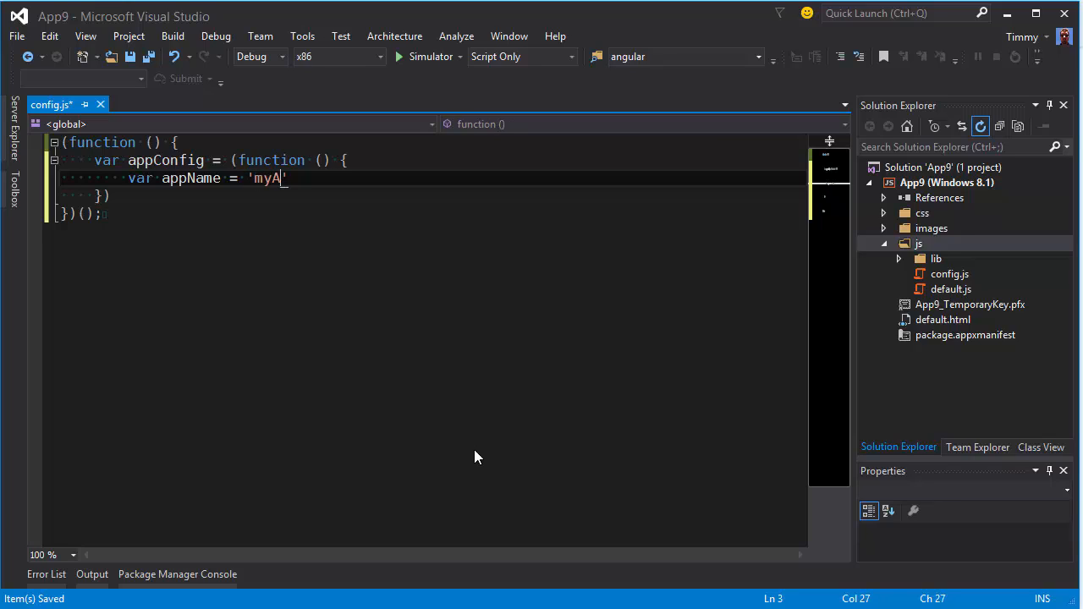
{"action": "type", "text": "pp';"}
{"action": "type", "text": "var dependencies"}
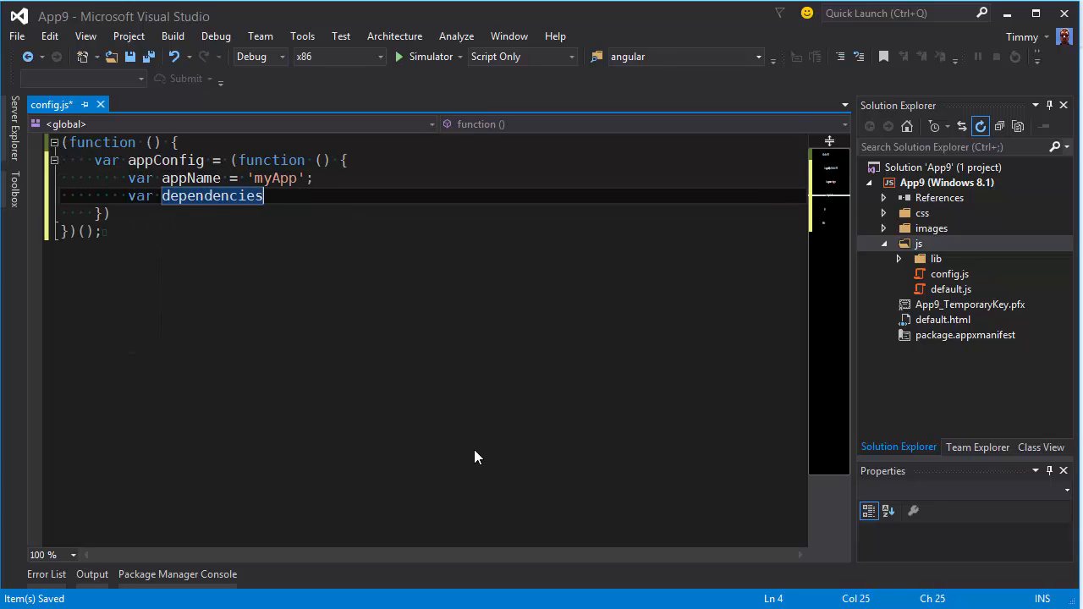
{"action": "type", "text": "="}
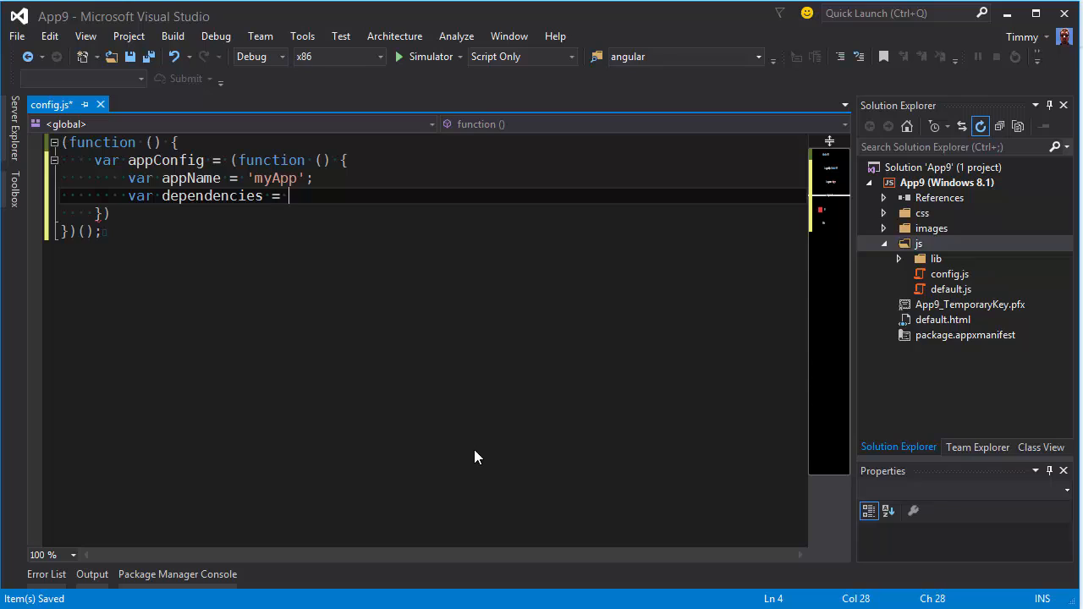
{"action": "type", "text": "'"}
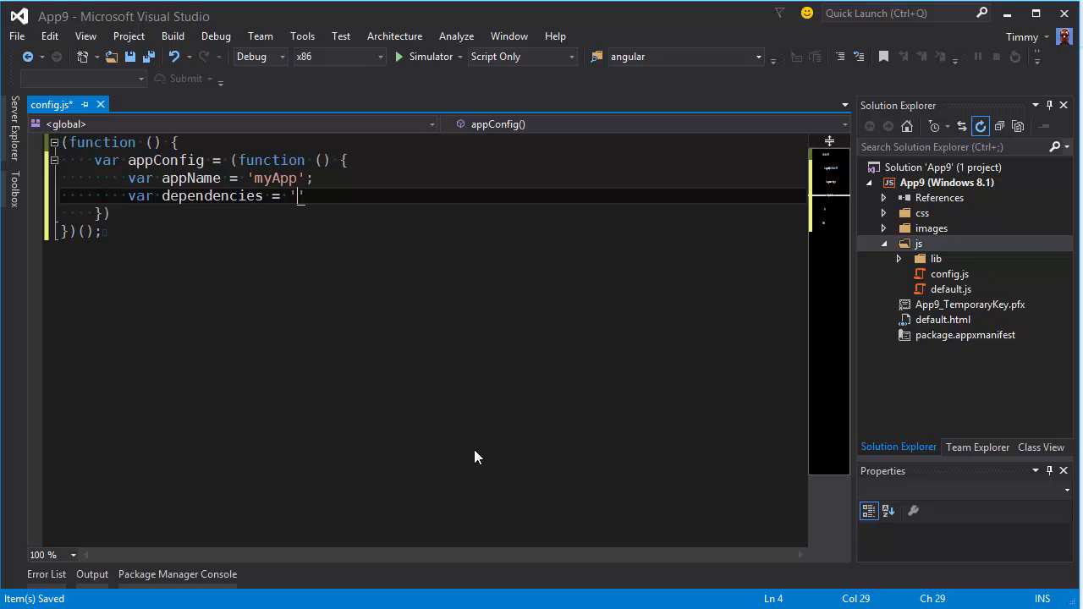
{"action": "type", "text": "[];"}
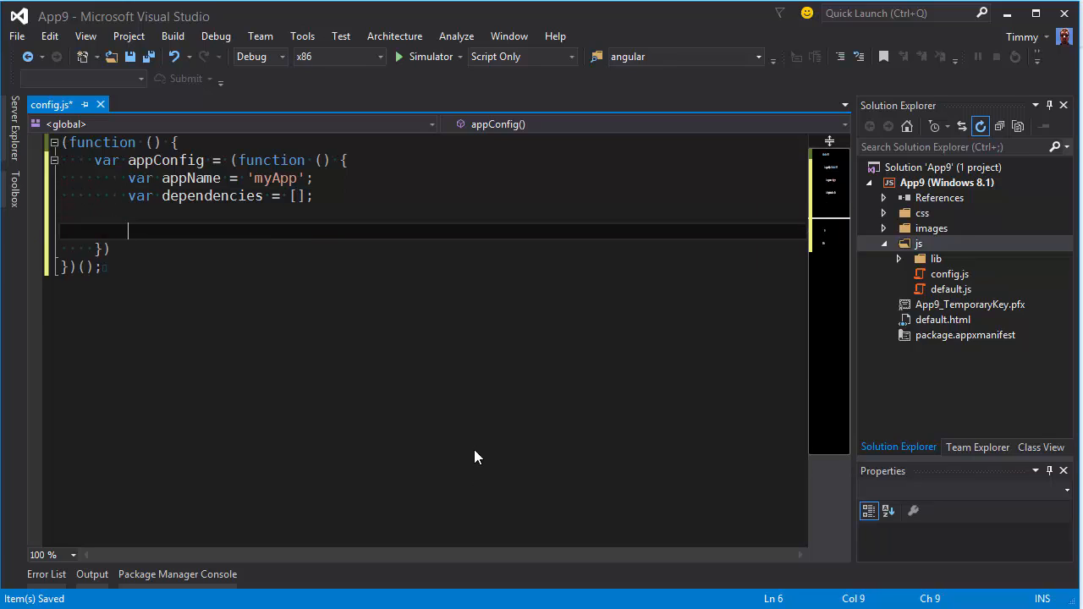
Step: Return { appName: appName, dependencies: dependencies } from appConfig and invoke it immediately
{"action": "type", "text": "return {"}
{"action": "type", "text": "appName:"}
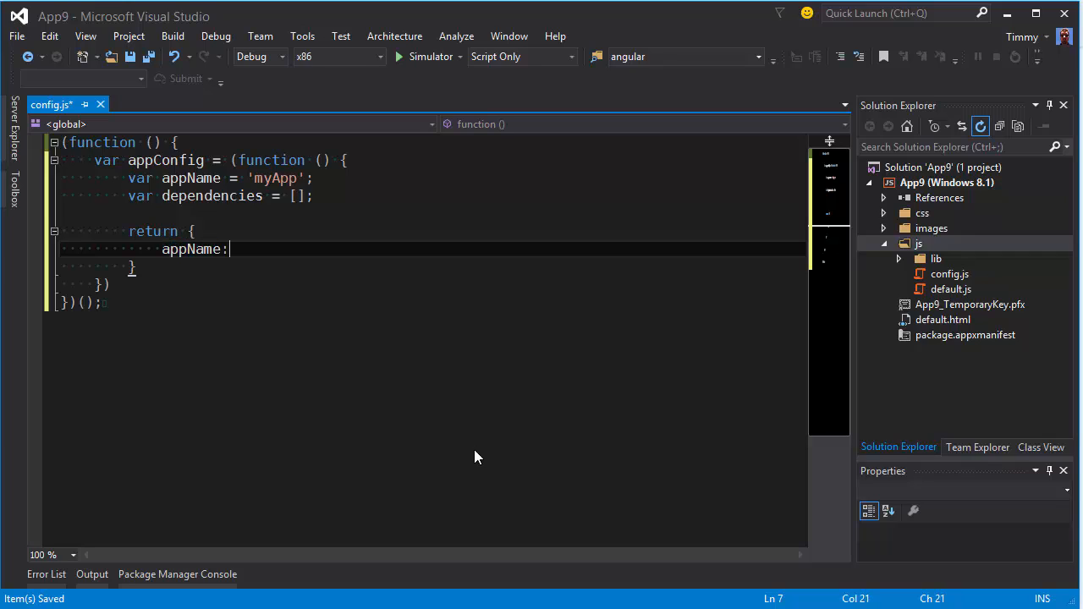
{"action": "type", "text": "appname,"}
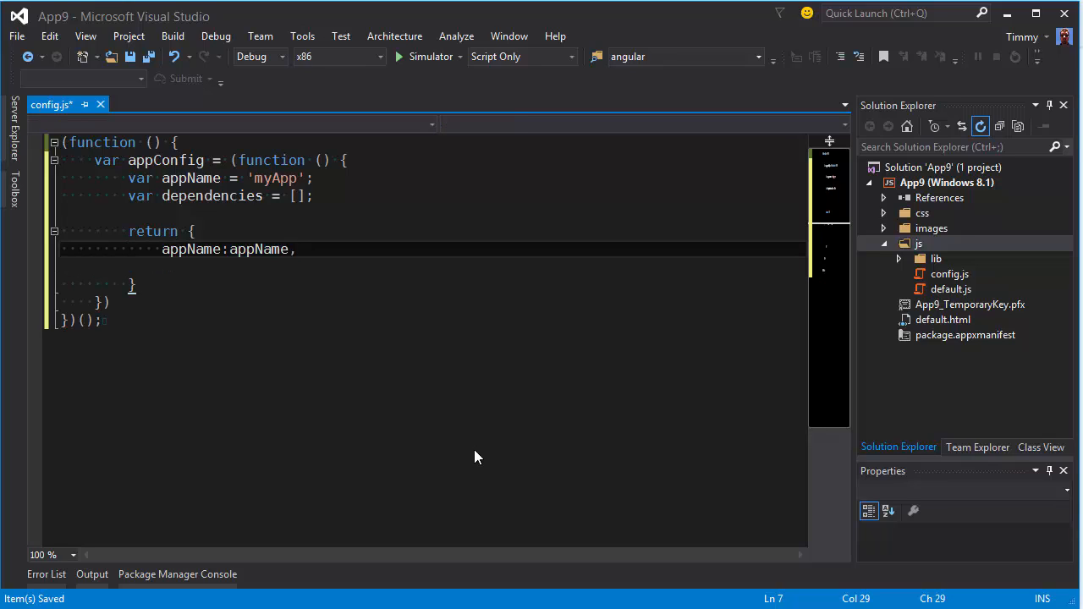
{"action": "type", "text": "dependencies:"}
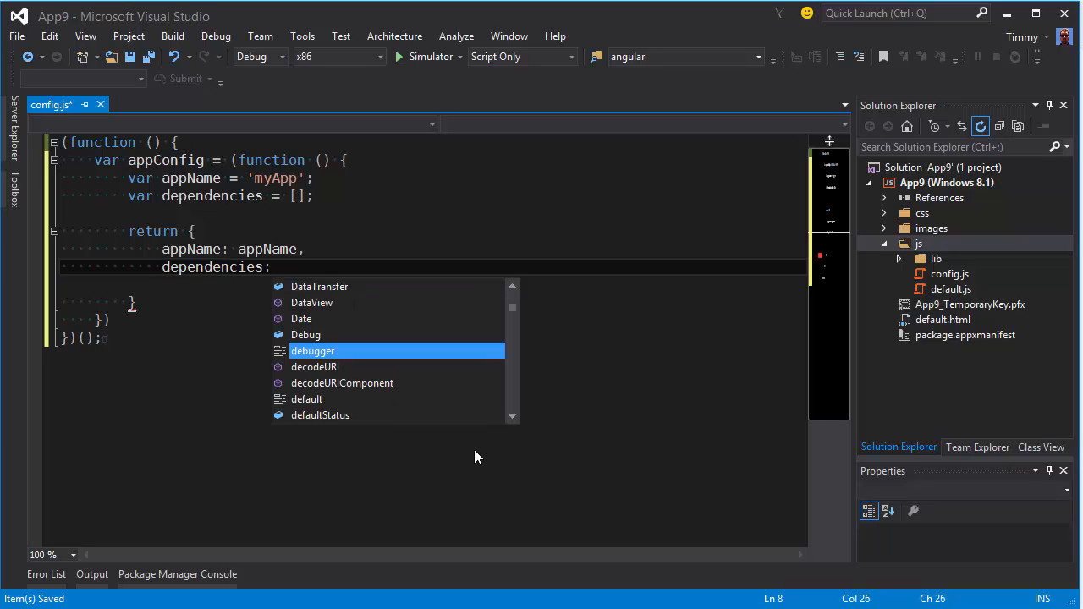
{"action": "type", "text": "dependencies"}
{"action": "left_click", "coordinate": [433, 320]}
{"action": "type", "text": "();"}
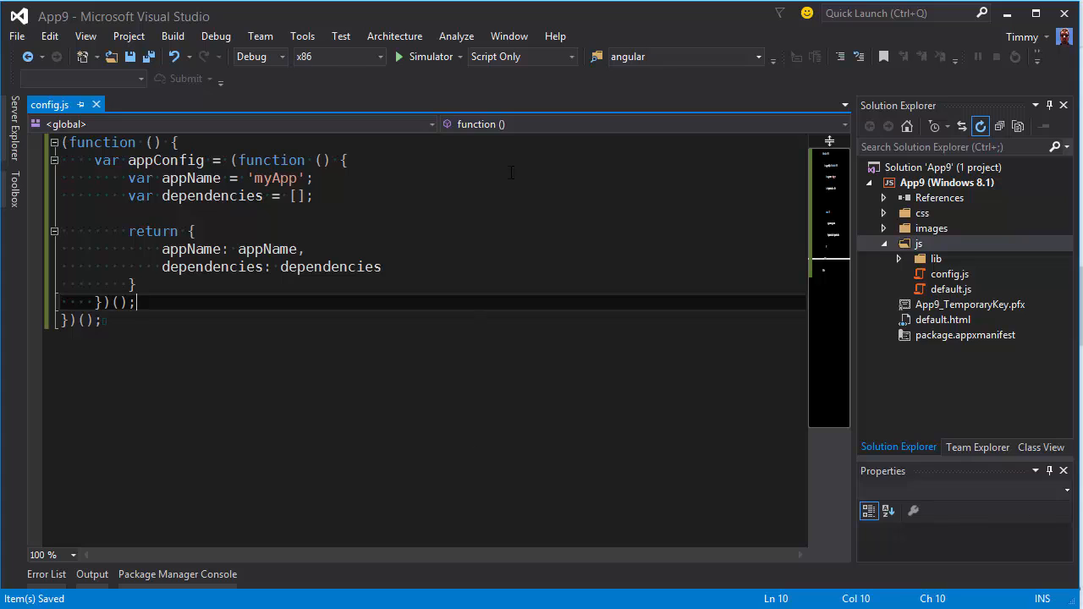
{"action": "mouse_move", "coordinate": [948, 315]}
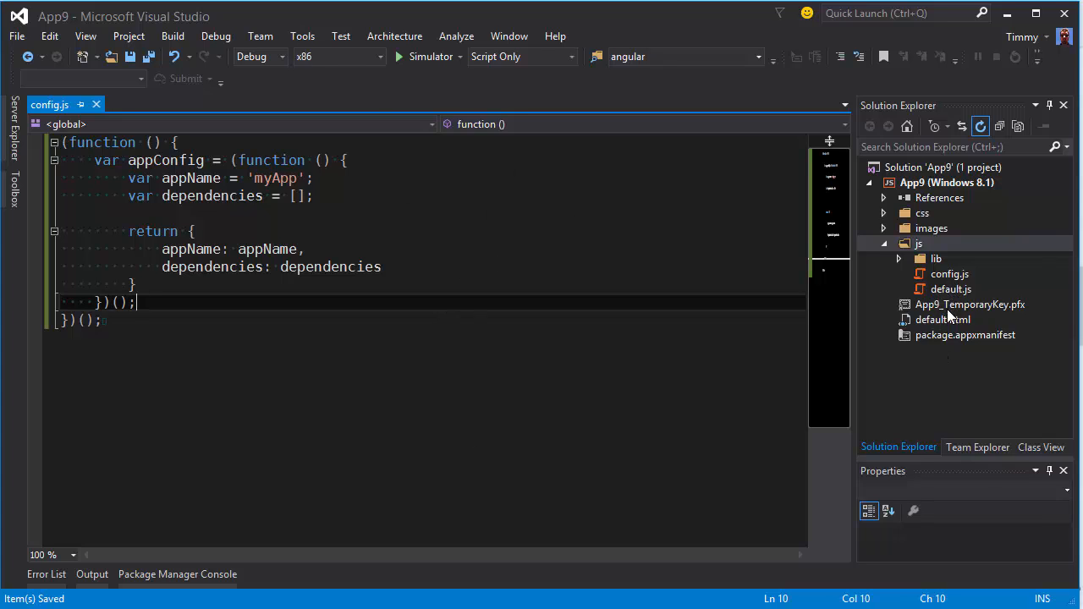
Step: Add <script src="js/config.js"></script> above the default.js tag in default.html, then switch to default.js
{"action": "double_click", "coordinate": [943, 319]}
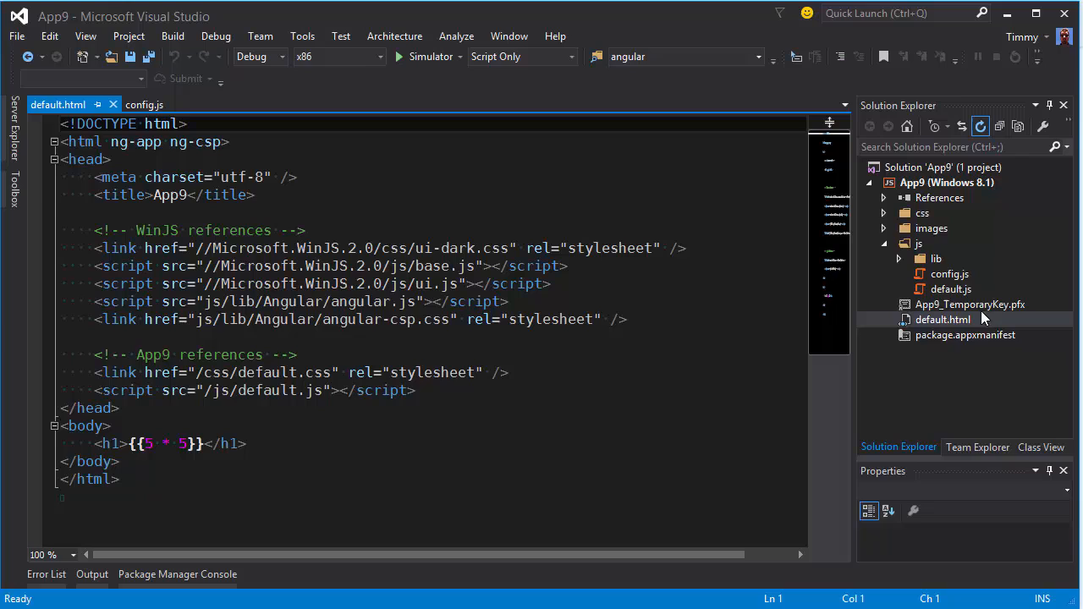
{"action": "left_click", "coordinate": [950, 274]}
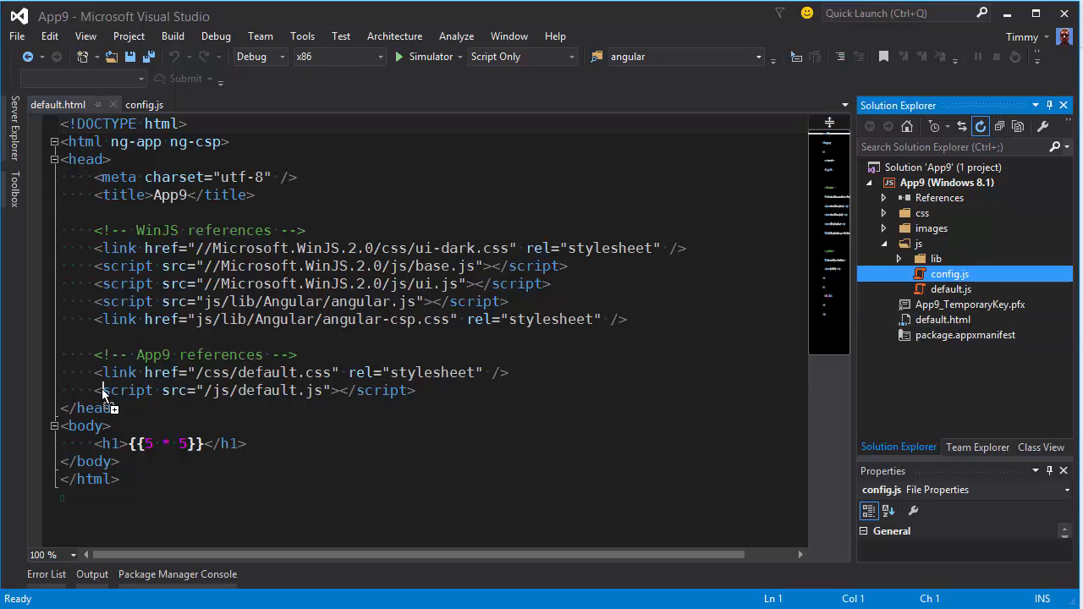
{"action": "type", "text": "<script src=\"js/config.js\"></script>"}
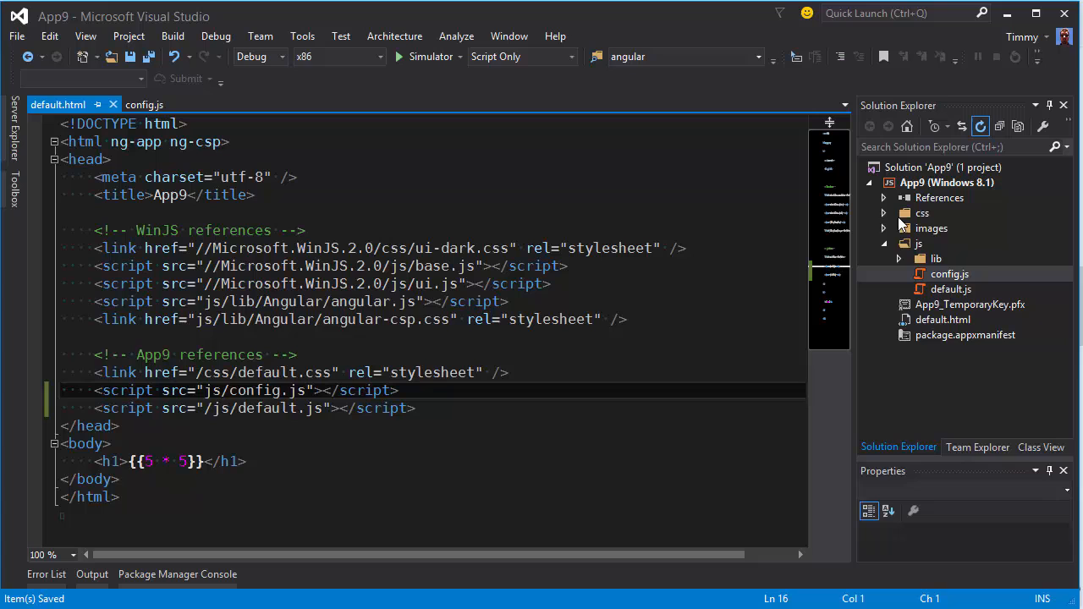
{"action": "double_click", "coordinate": [951, 288]}
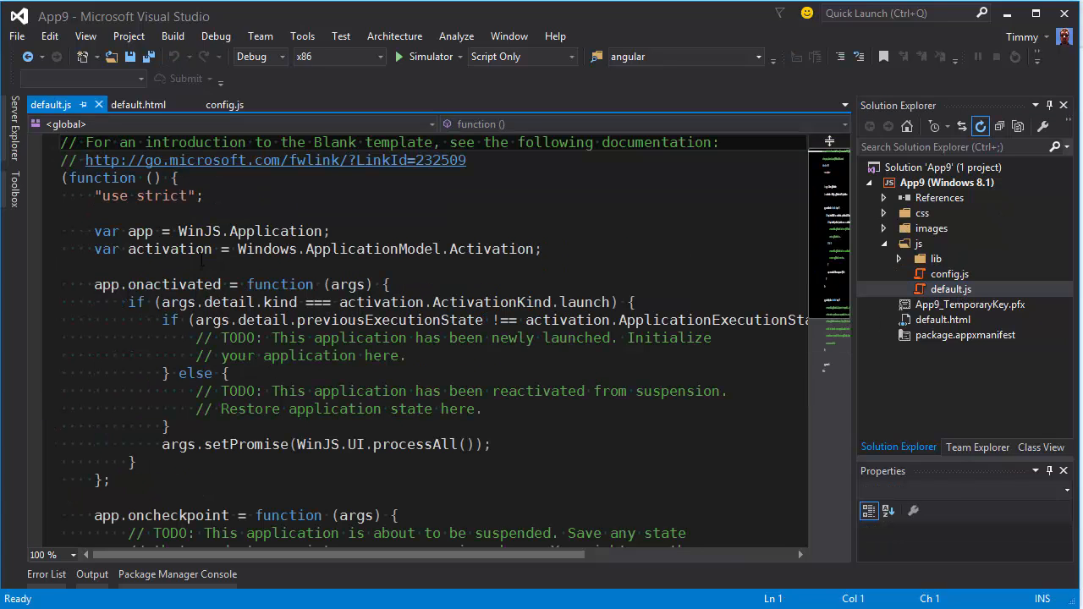
Step: Begin angular.module(appConfig. on a new line after the activation declaration in default.js
{"action": "left_click", "coordinate": [183, 267]}
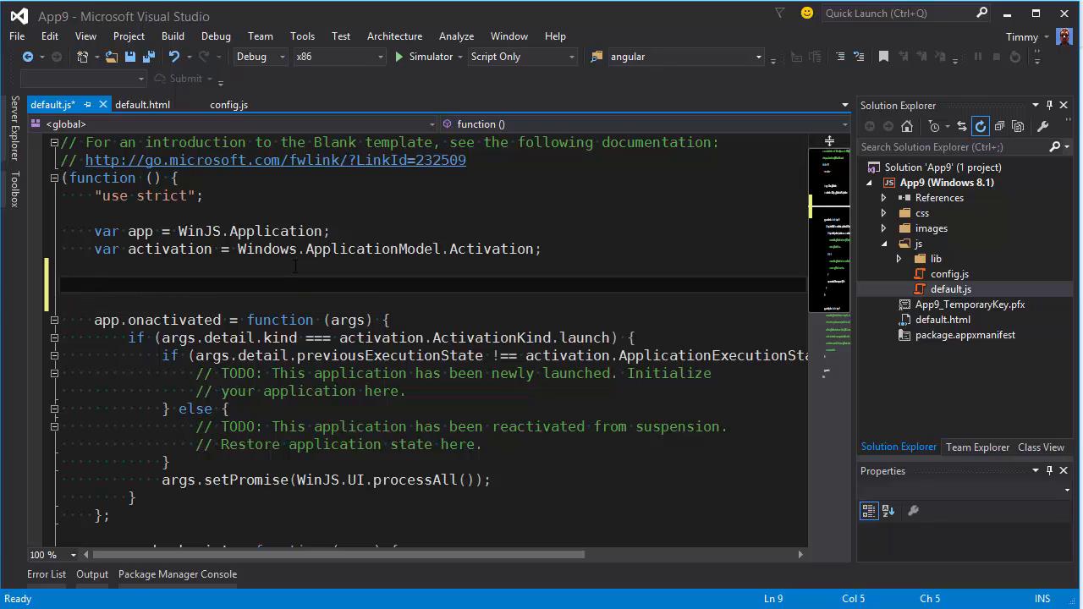
{"action": "type", "text": "angular"}
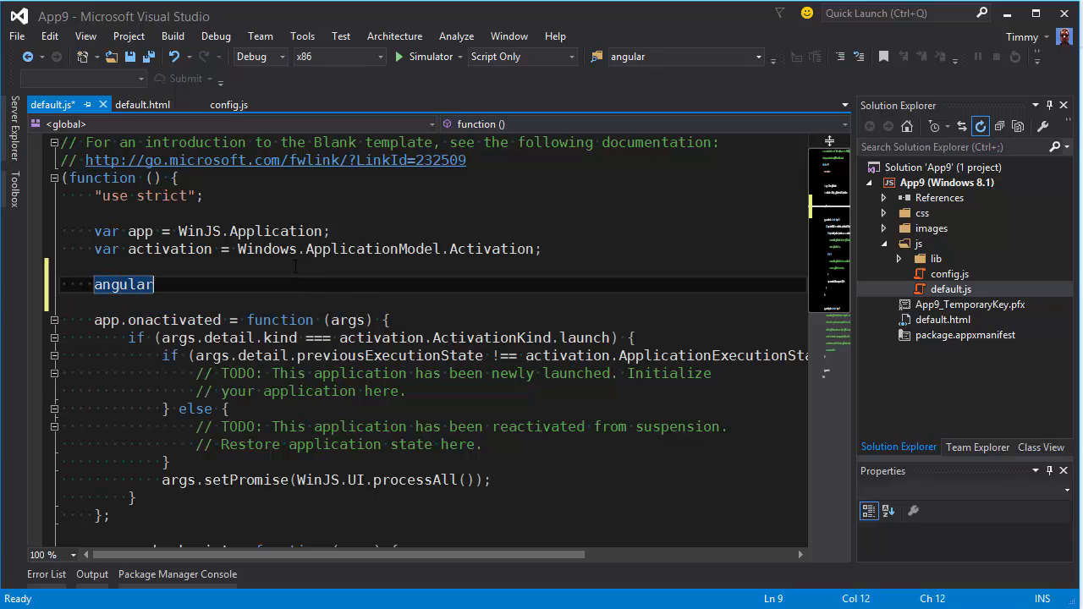
{"action": "type", "text": "."}
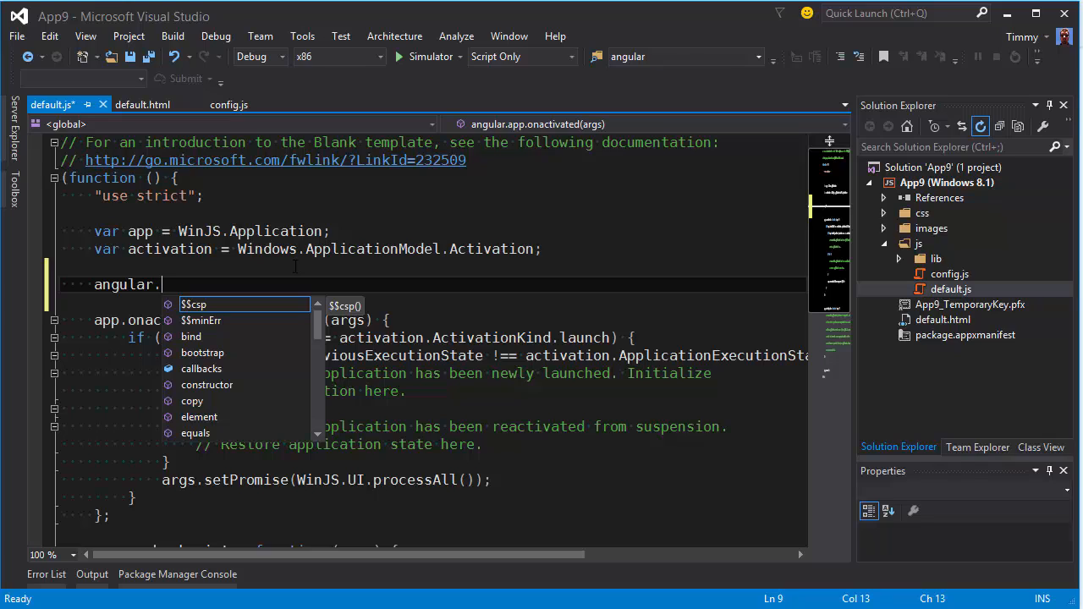
{"action": "type", "text": "module"}
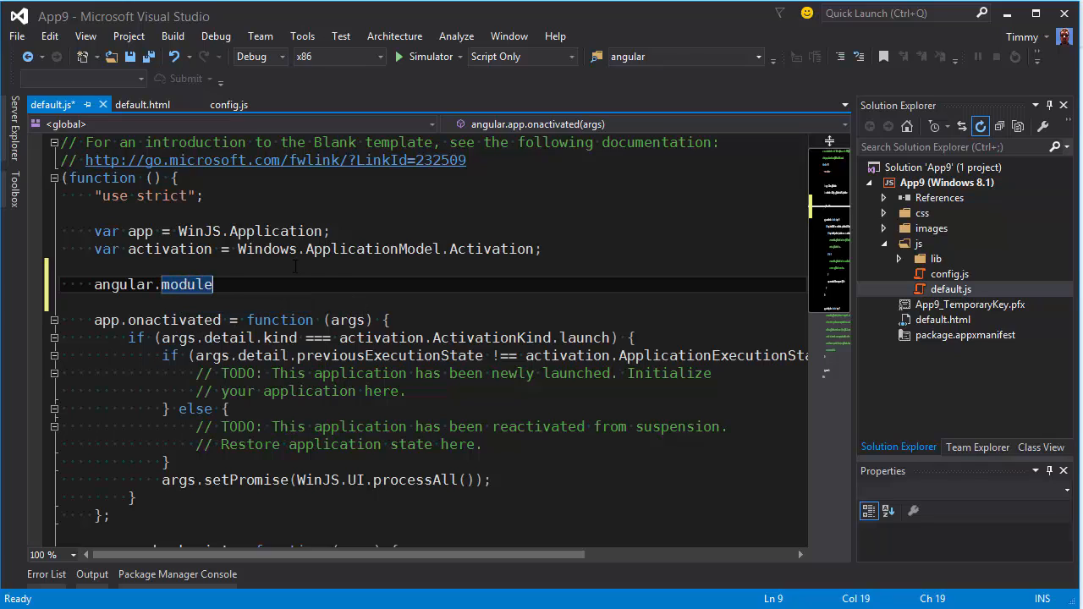
{"action": "type", "text": "("}
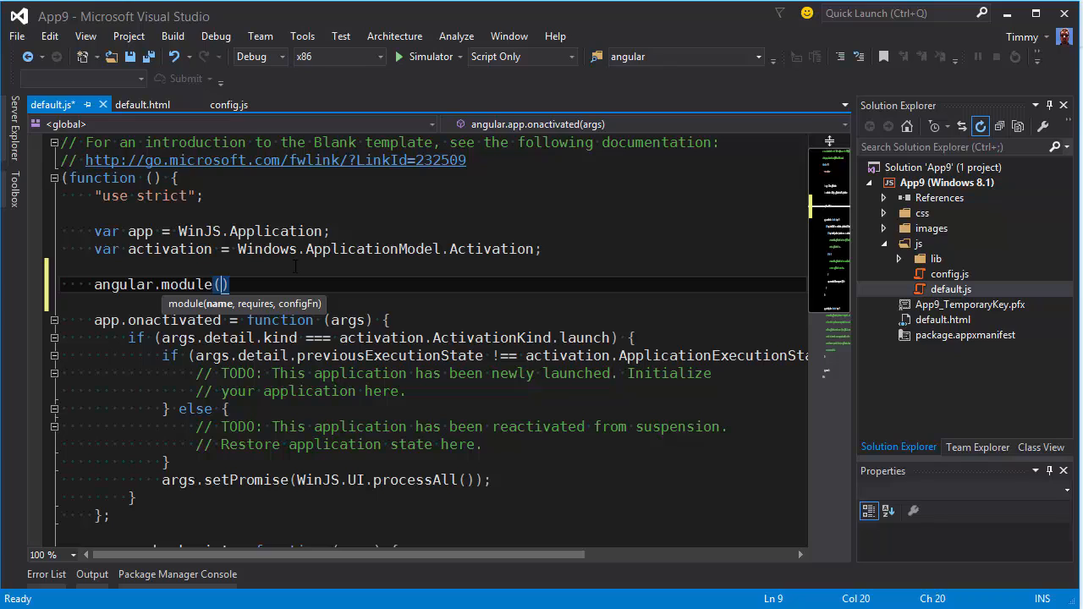
{"action": "type", "text": "a"}
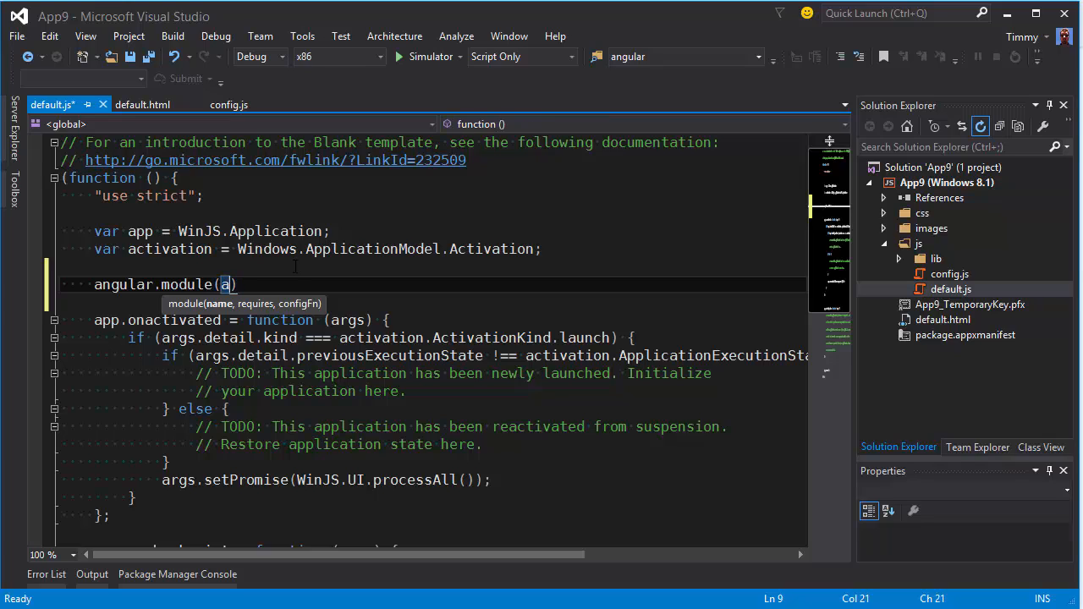
{"action": "type", "text": "ppConfig."}
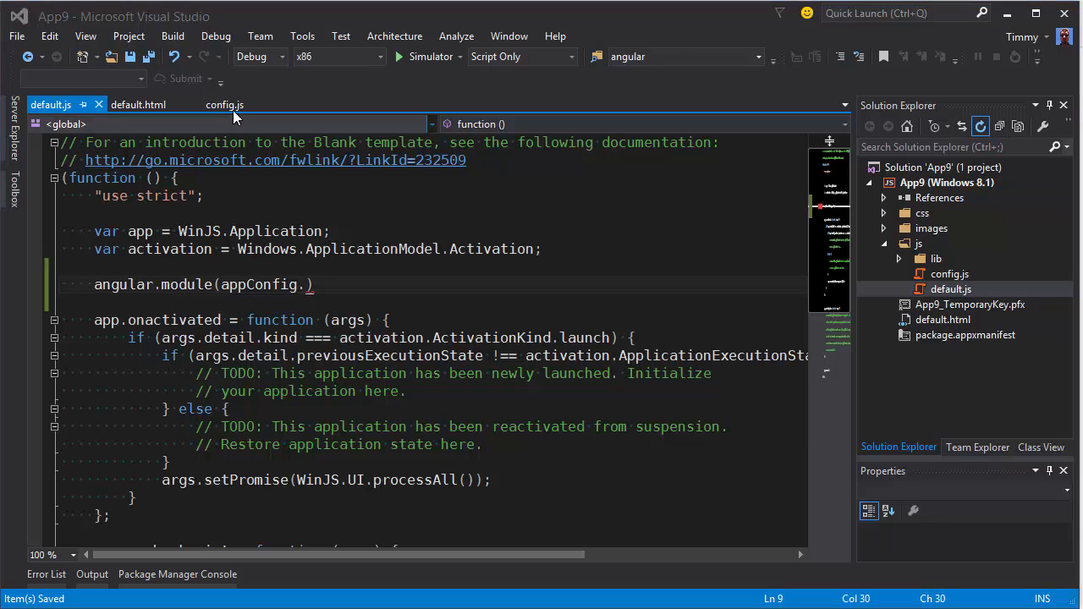
{"action": "left_click", "coordinate": [223, 105]}
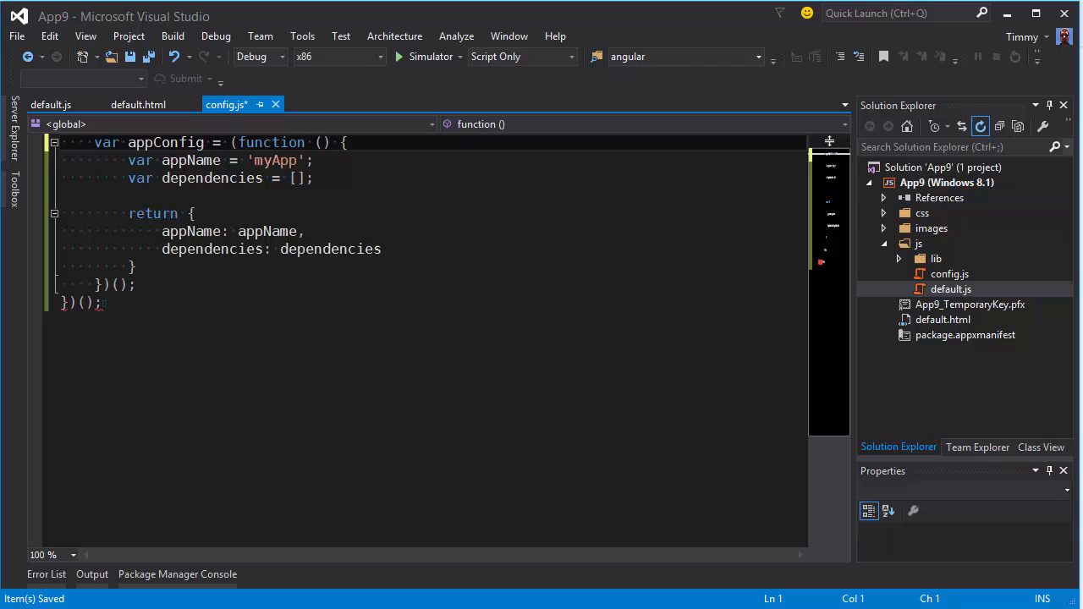
{"action": "double_click", "coordinate": [212, 177]}
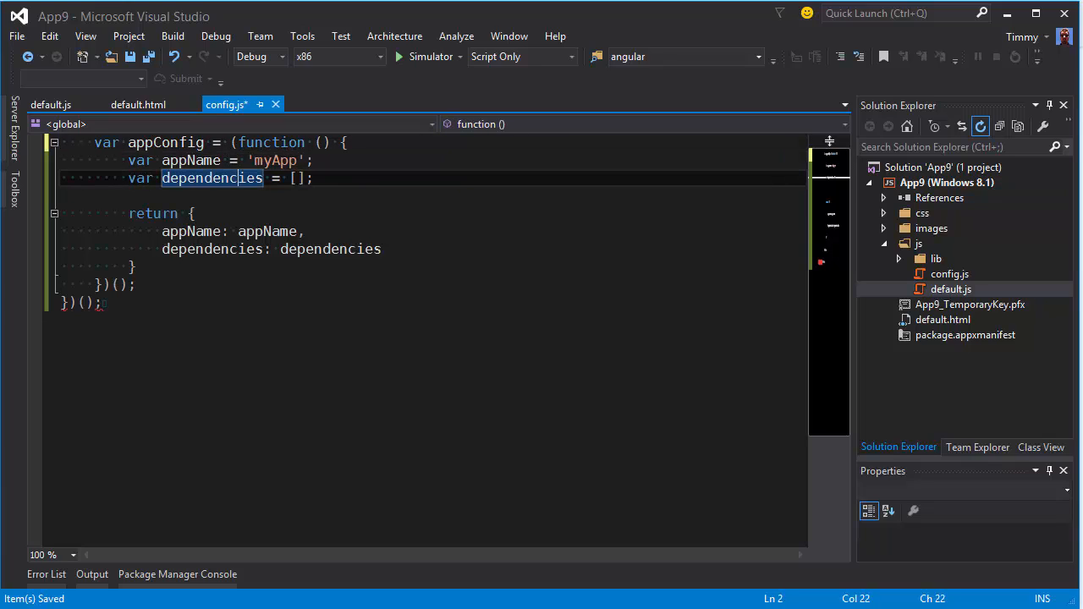
{"action": "left_click", "coordinate": [64, 303]}
{"action": "type", "text": "angular.module(appConfig."}
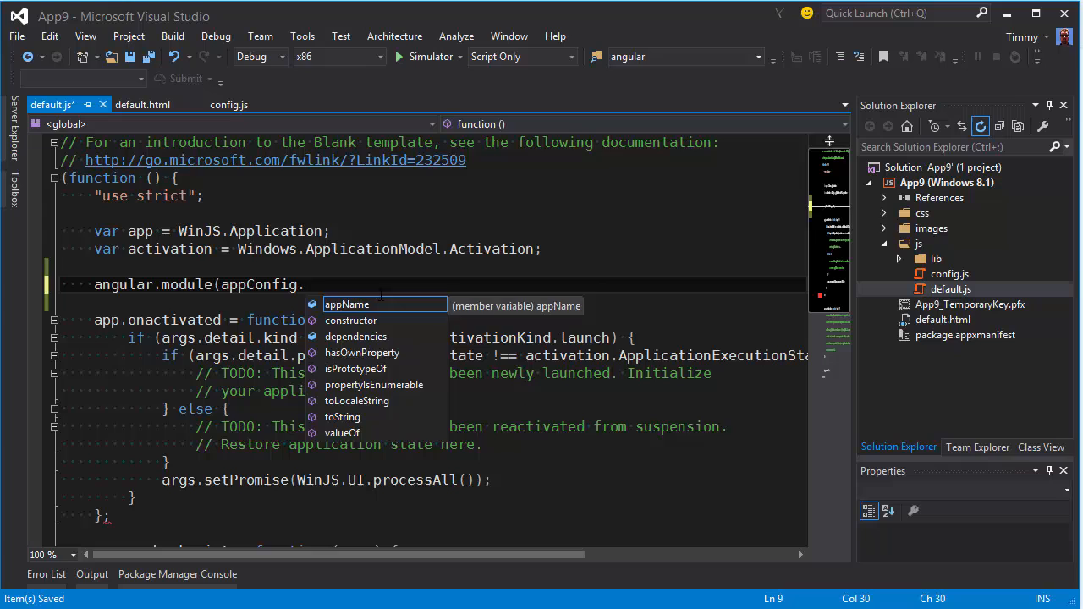
Step: Complete angular.module(appConfig.appName, appConfig.dependencies); and add a blank line in app.onactivated
{"action": "type", "text": "appName, appConfig.dependencies);"}
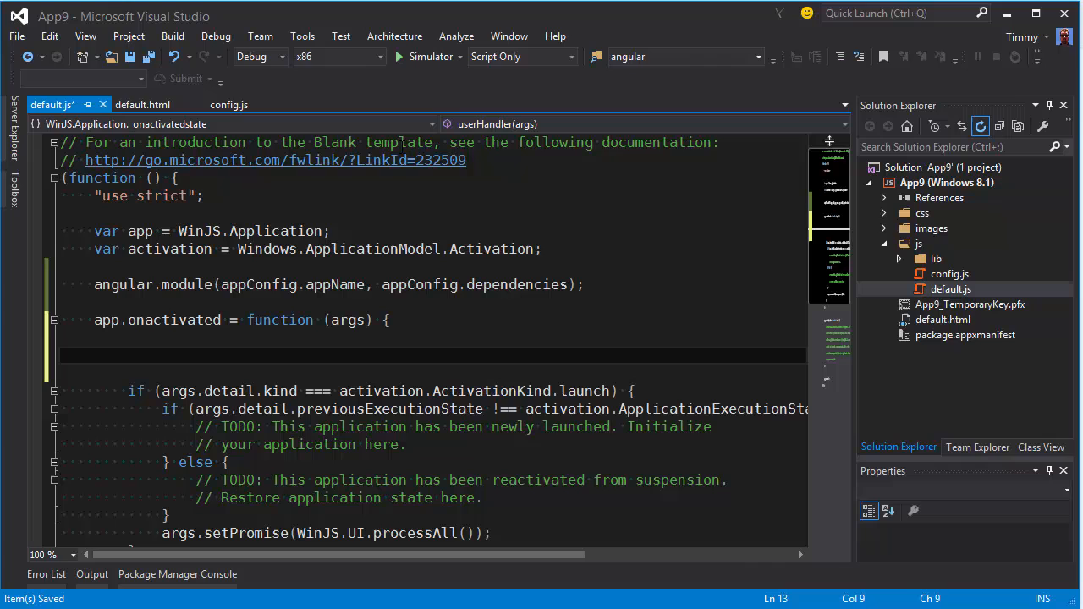
Step: After checking default.html, write angular.bootstrap(document, [appConfig.appName]); at the top of app.onactivated
{"action": "left_click", "coordinate": [139, 105]}
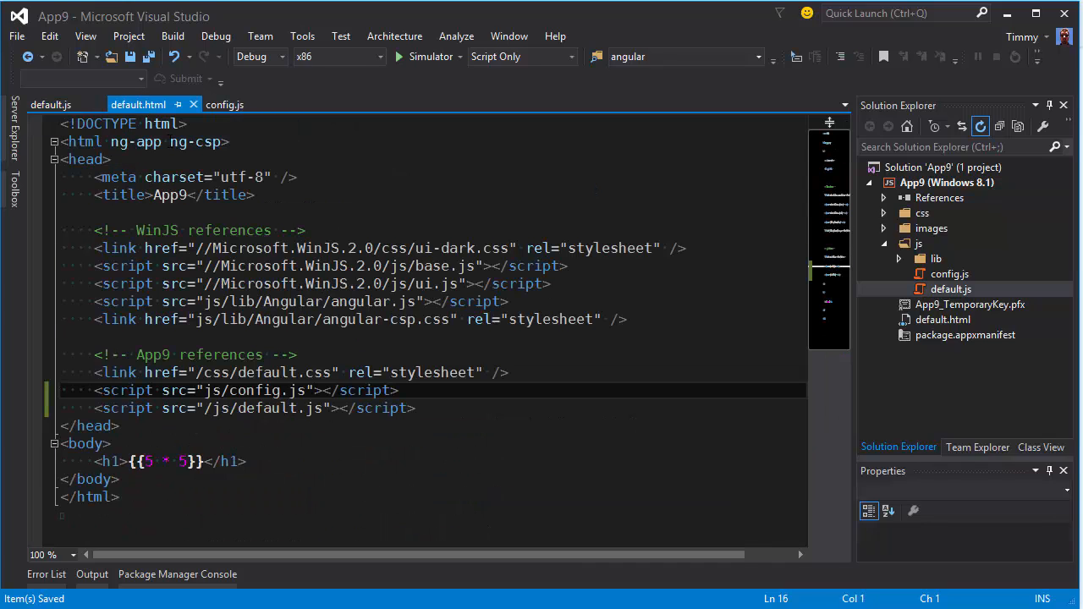
{"action": "double_click", "coordinate": [136, 142]}
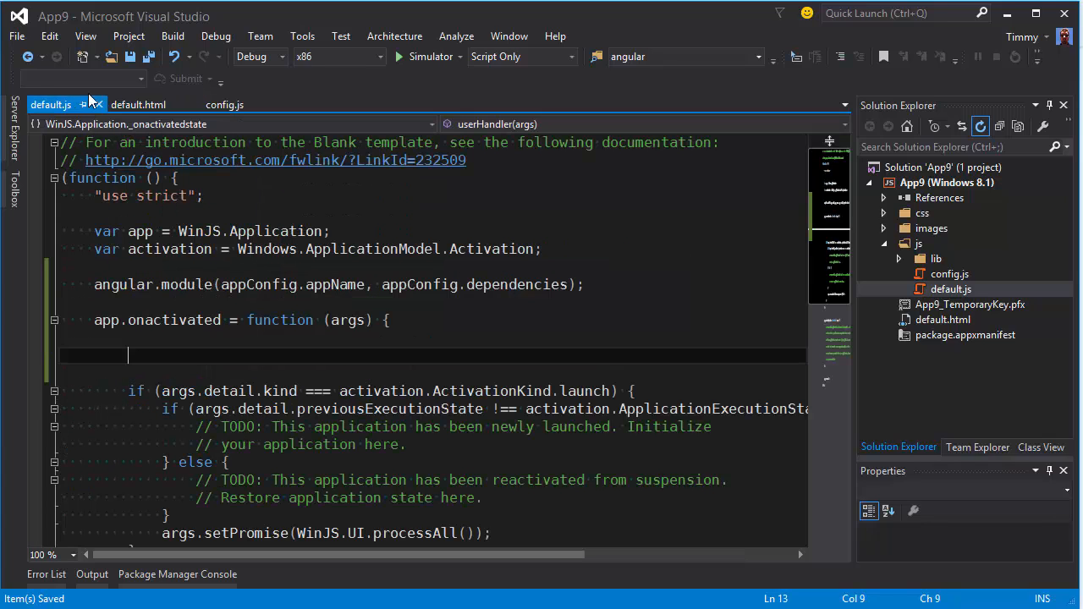
{"action": "type", "text": "angular.bootstrap"}
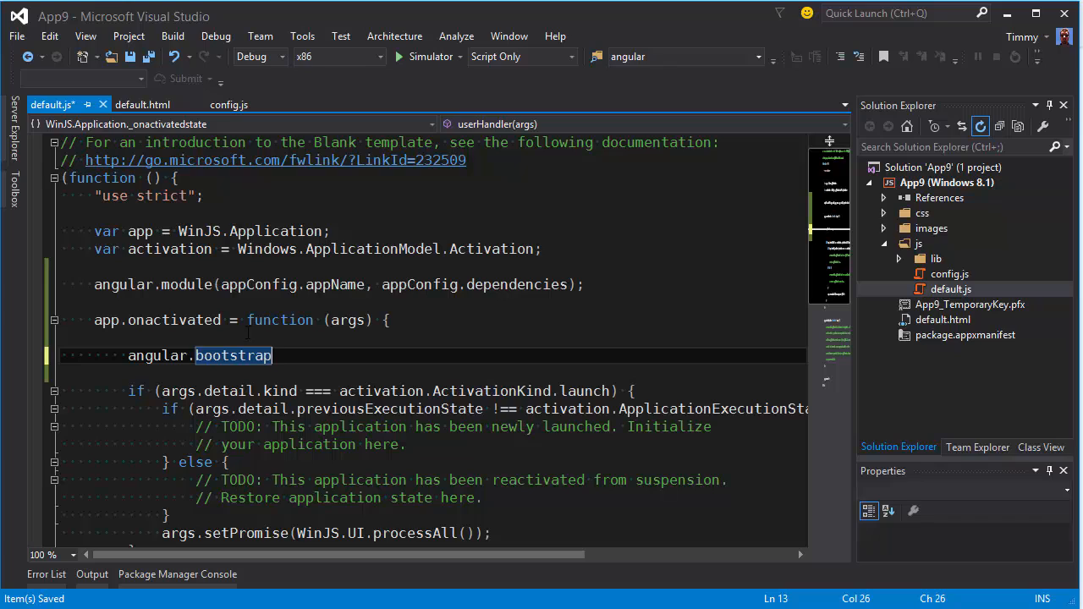
{"action": "type", "text": "("}
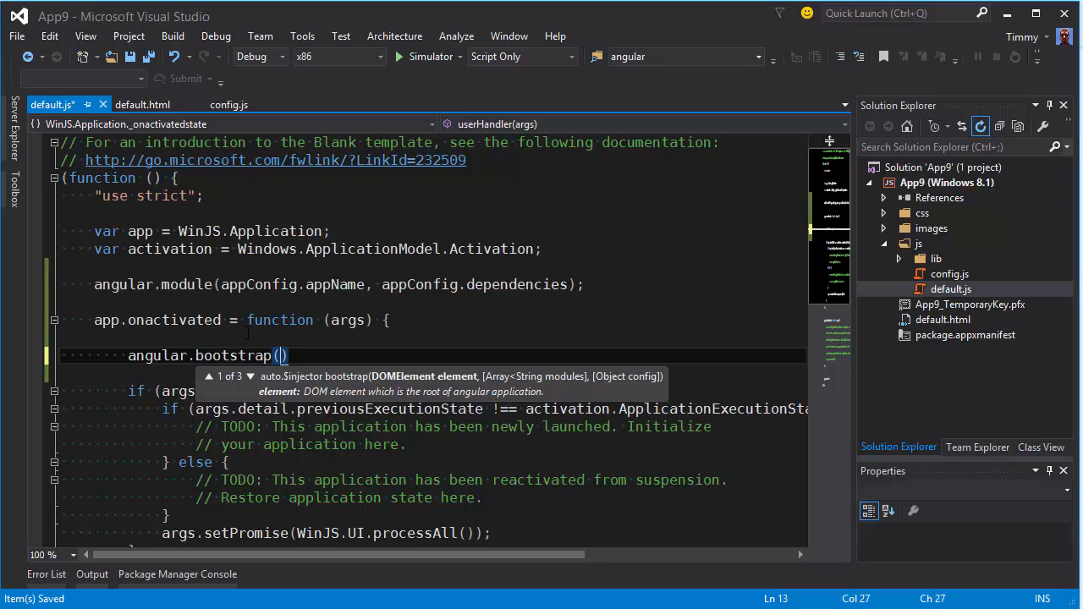
{"action": "type", "text": "document,"}
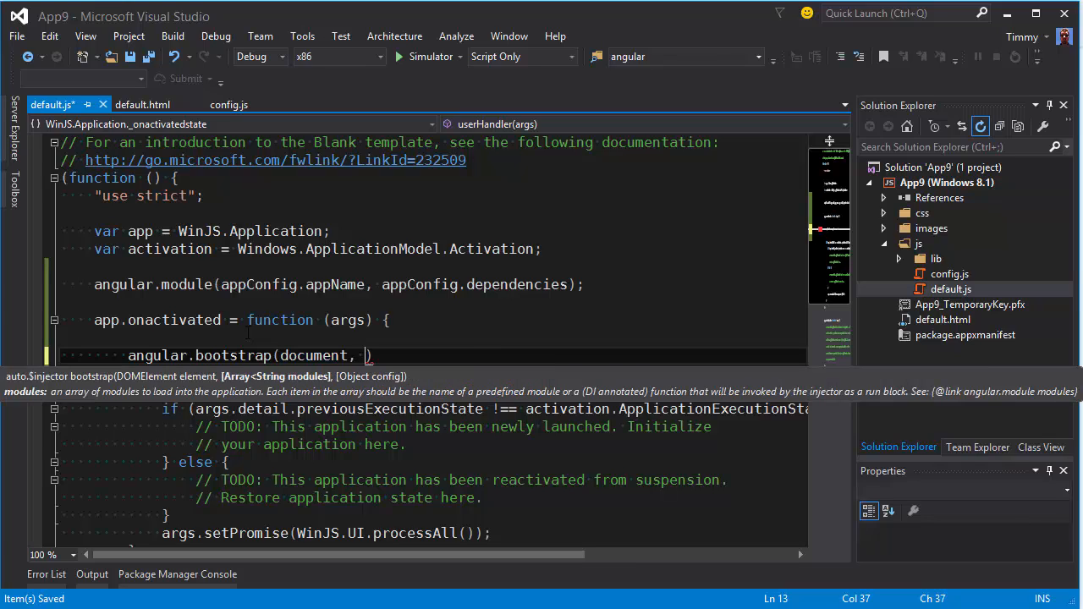
{"action": "type", "text": "[]"}
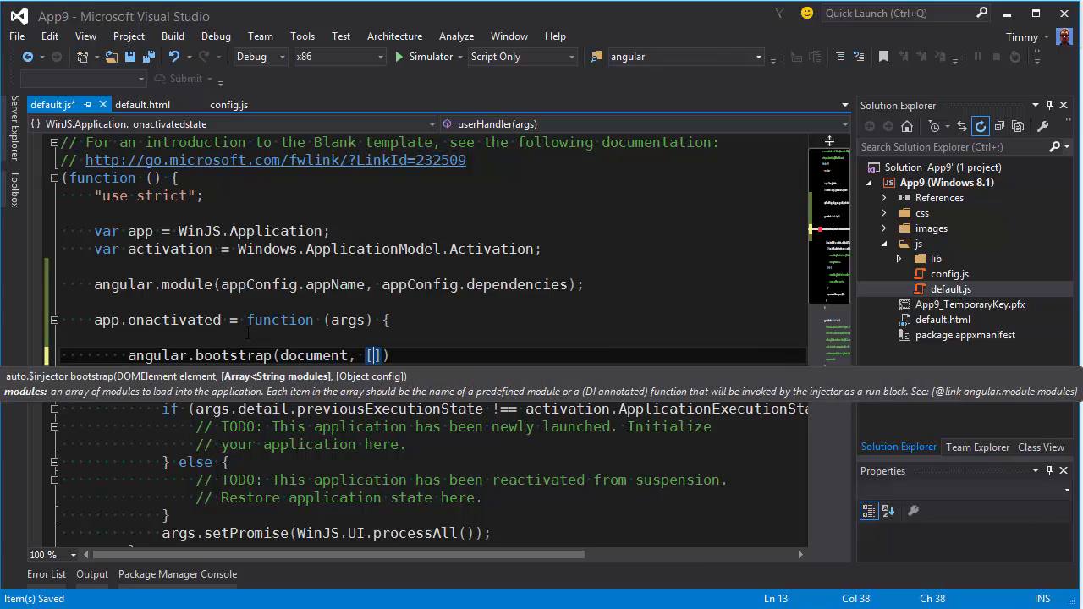
{"action": "type", "text": "a"}
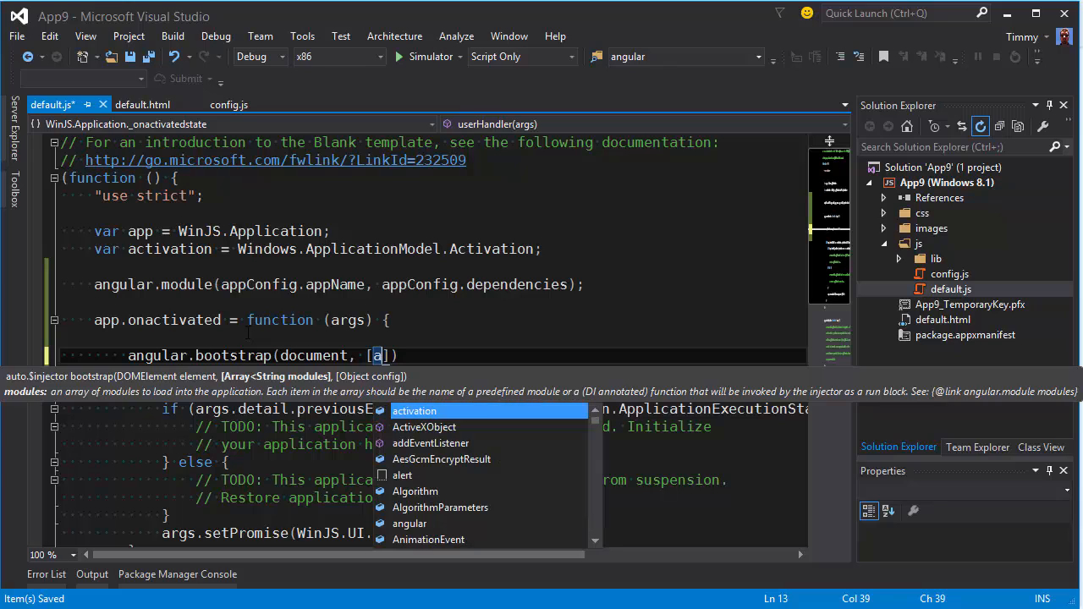
{"action": "type", "text": "ppConfig.appName"}
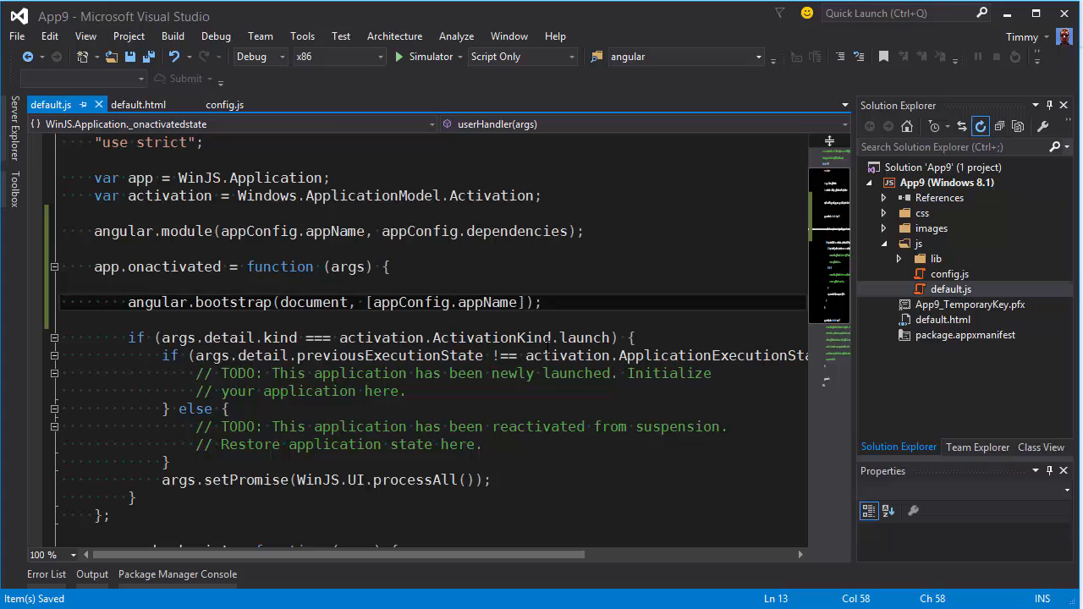
{"action": "scroll", "scroll_direction": "up", "scroll_amount": 3}
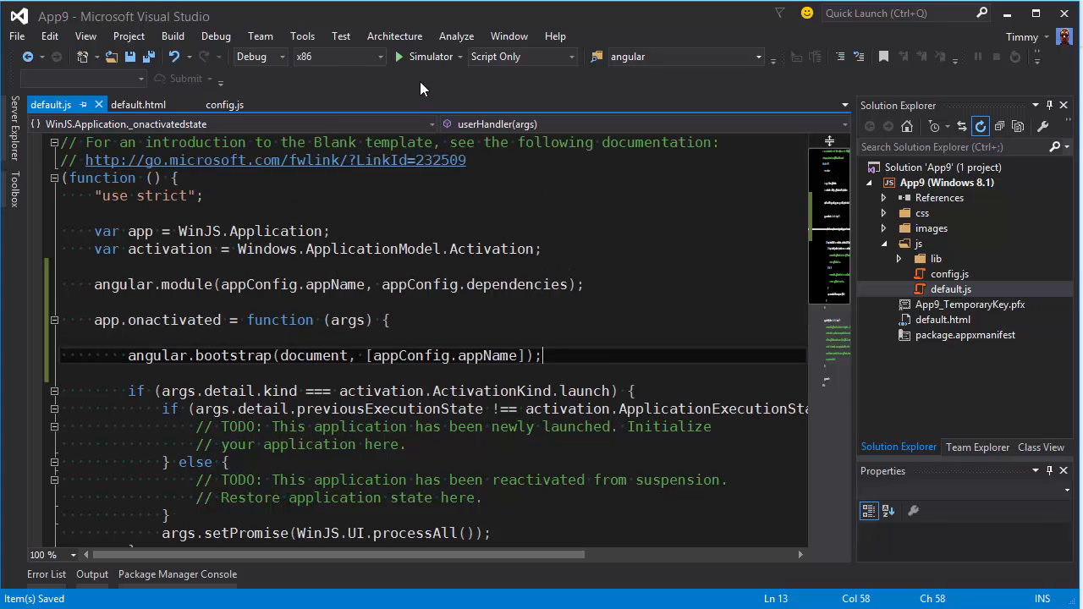
{"action": "left_click", "coordinate": [397, 58]}
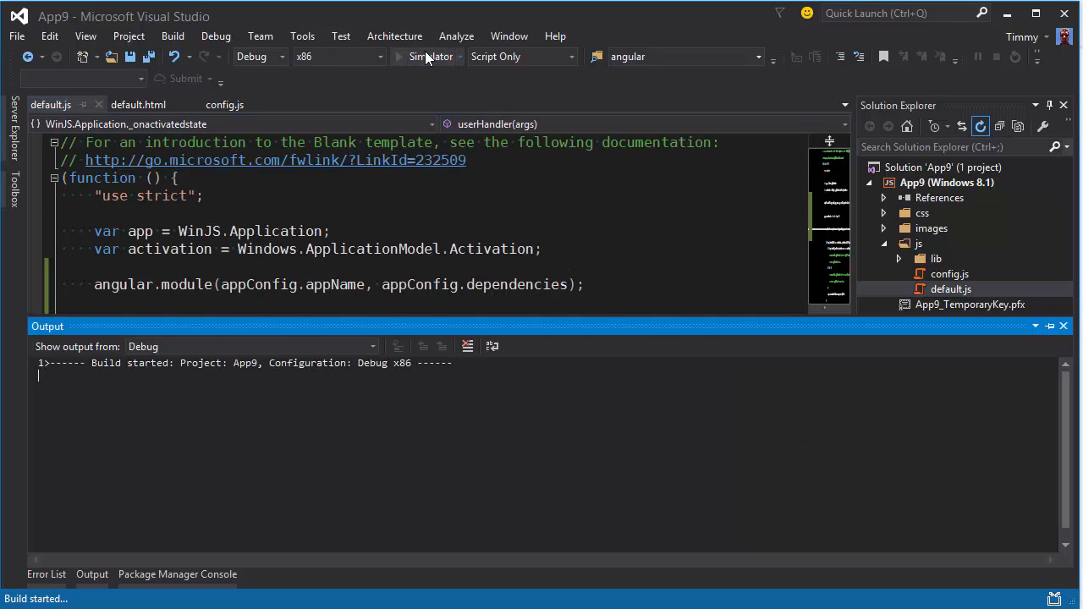
{"action": "left_click", "coordinate": [410, 57]}
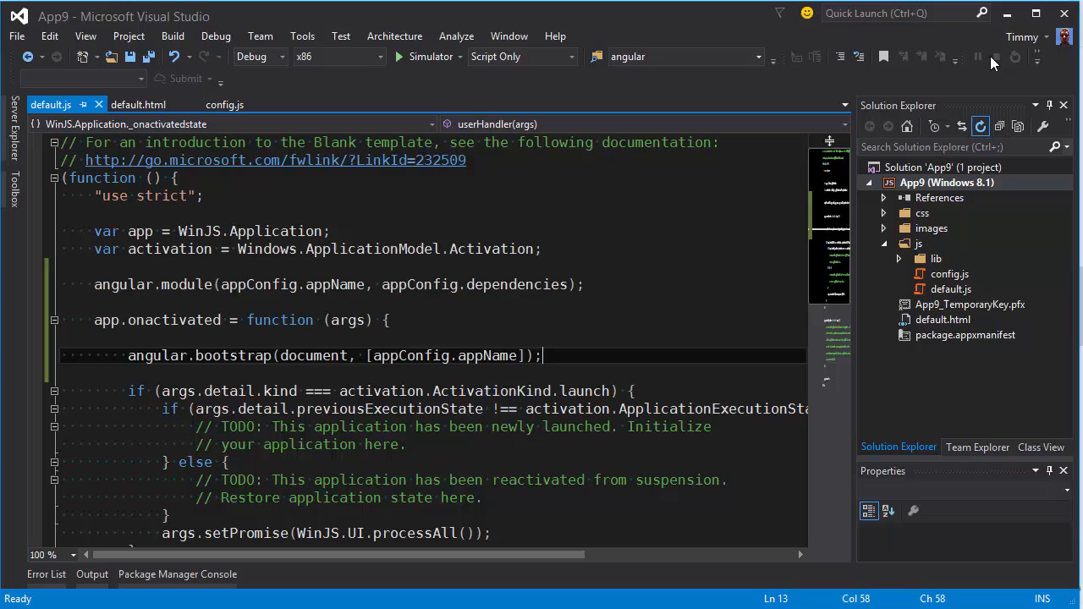
Step: Create a controllers folder under js and add a new JavaScript file mainController.js inside it
{"action": "right_click", "coordinate": [919, 244]}
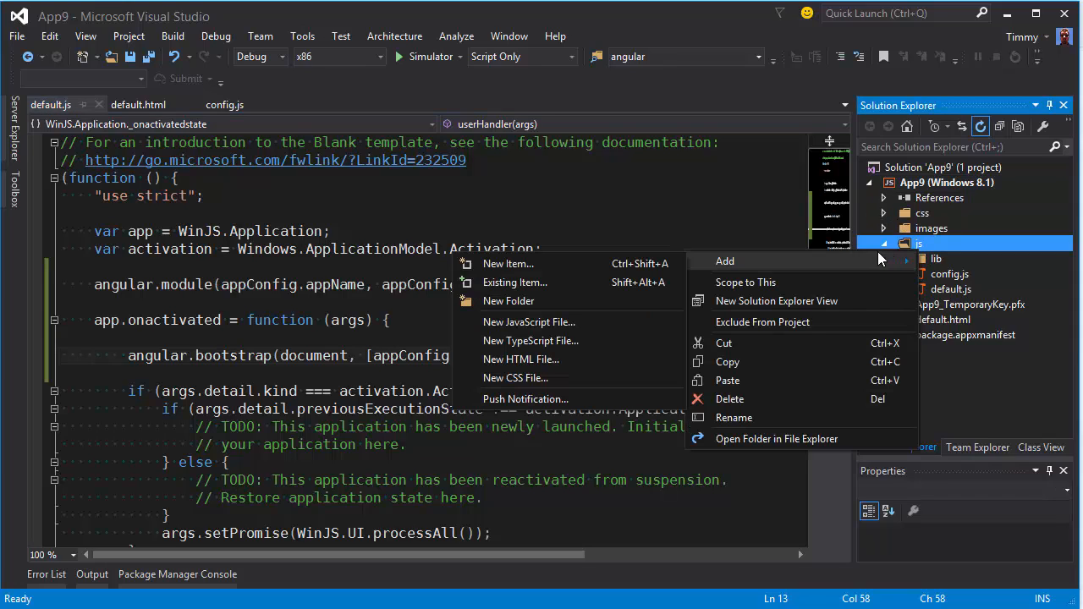
{"action": "left_click", "coordinate": [508, 301]}
{"action": "type", "text": "controllers"}
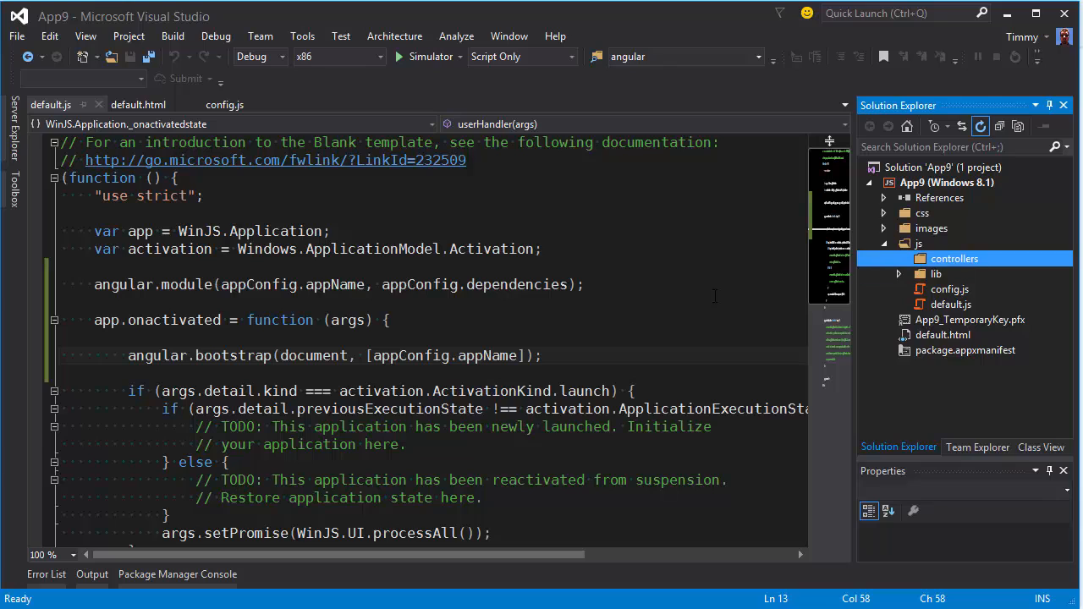
{"action": "right_click", "coordinate": [955, 257]}
{"action": "type", "text": "main"}
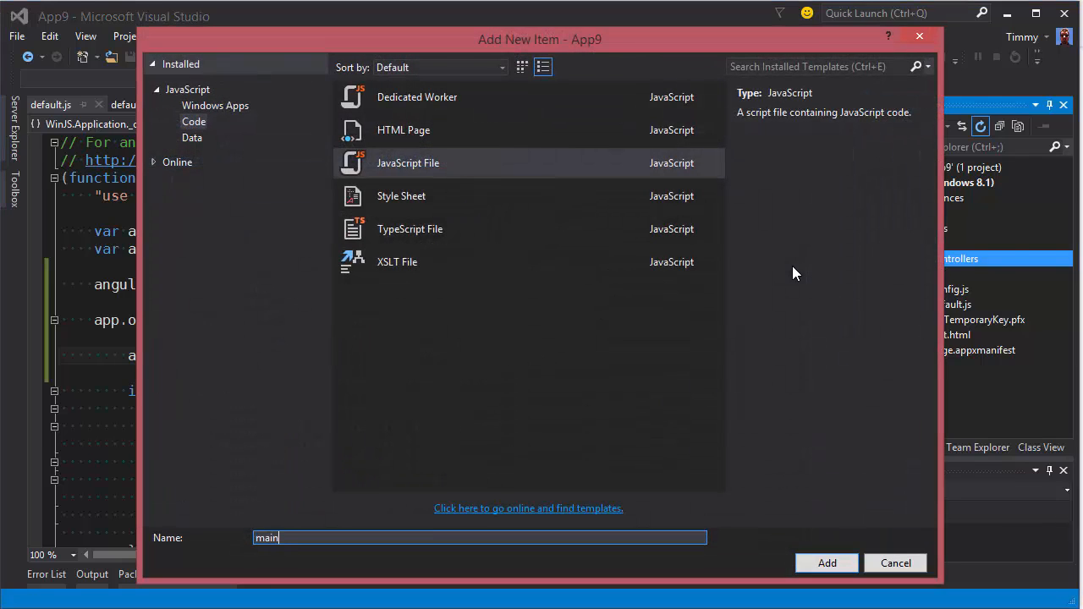
{"action": "type", "text": "C"}
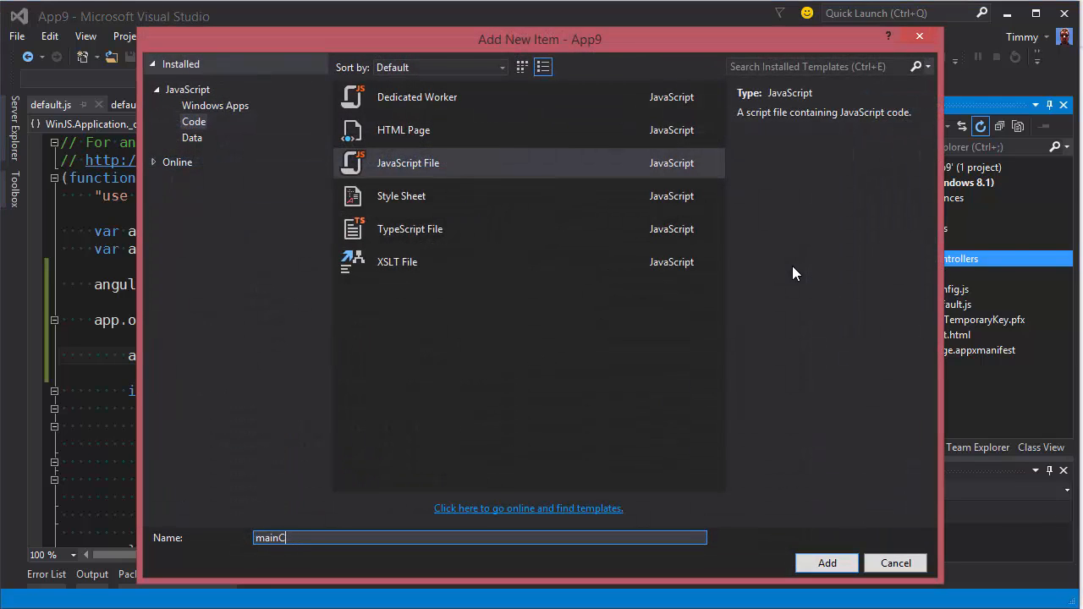
{"action": "left_click", "coordinate": [826, 562]}
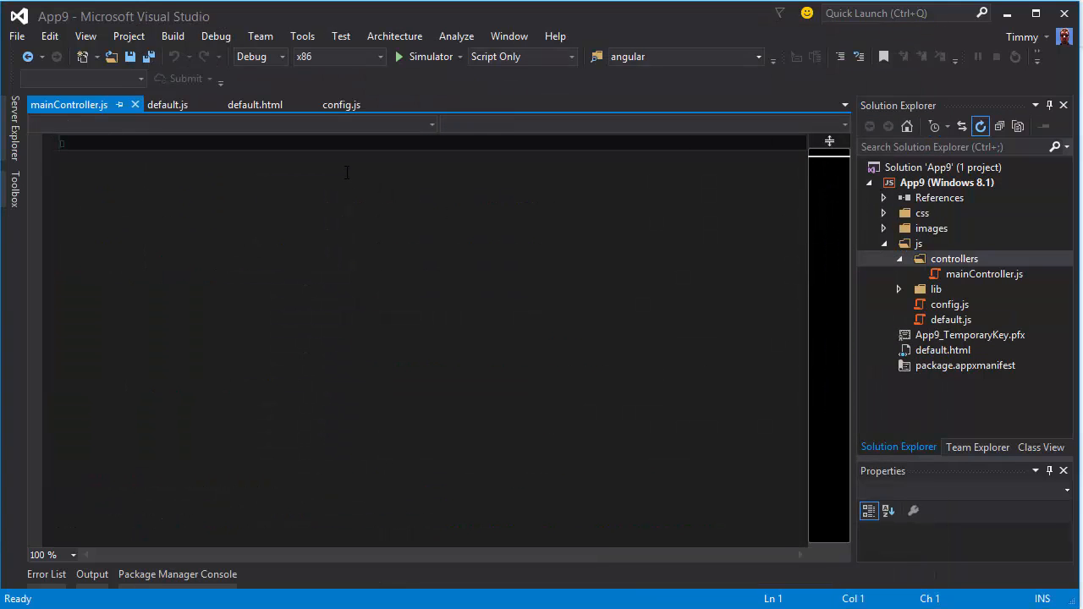
Step: Write an empty self-invoking (function () { })(); wrapper in mainController.js
{"action": "type", "text": "(function"}
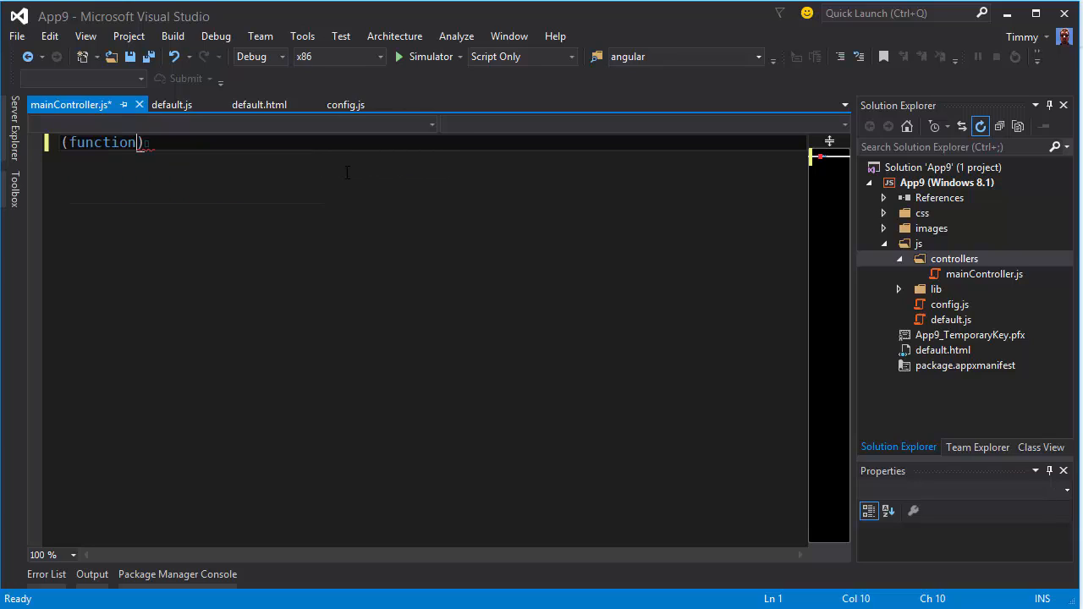
{"action": "type", "text": "() {"}
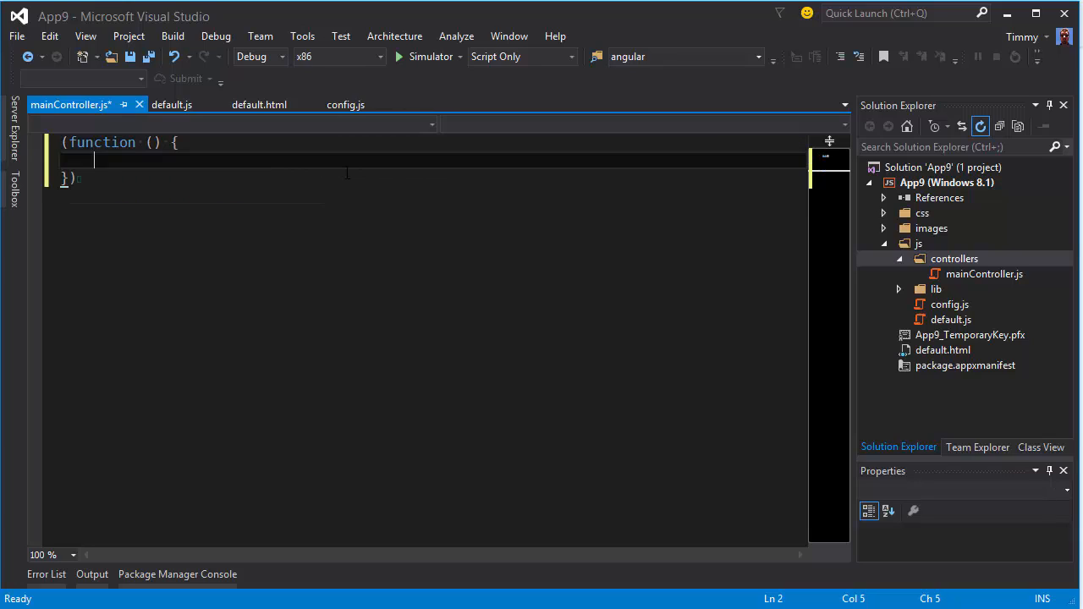
{"action": "type", "text": "();"}
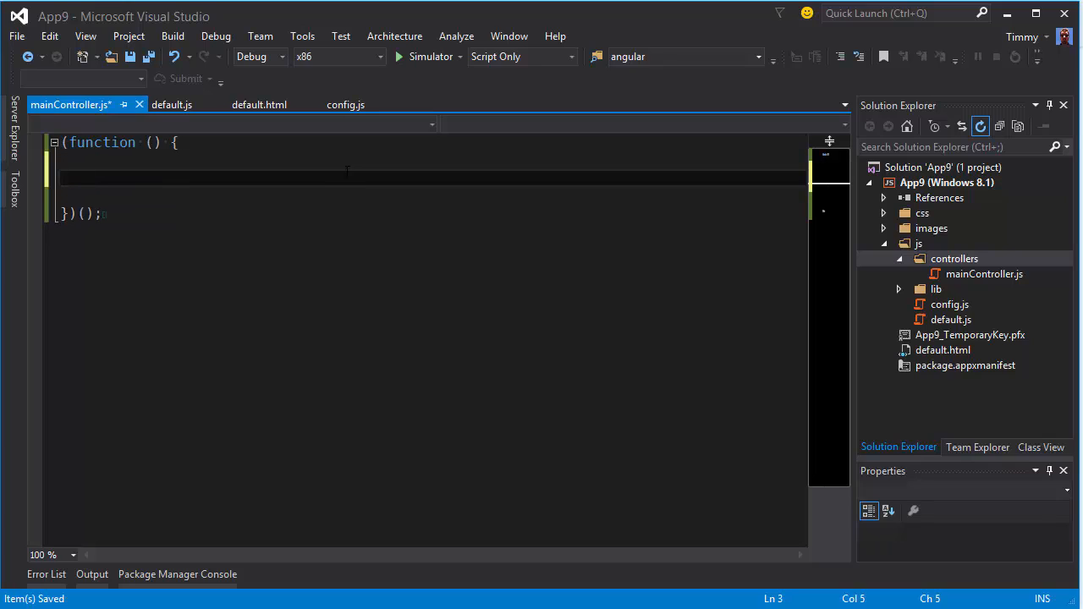
{"action": "type", "text": "a"}
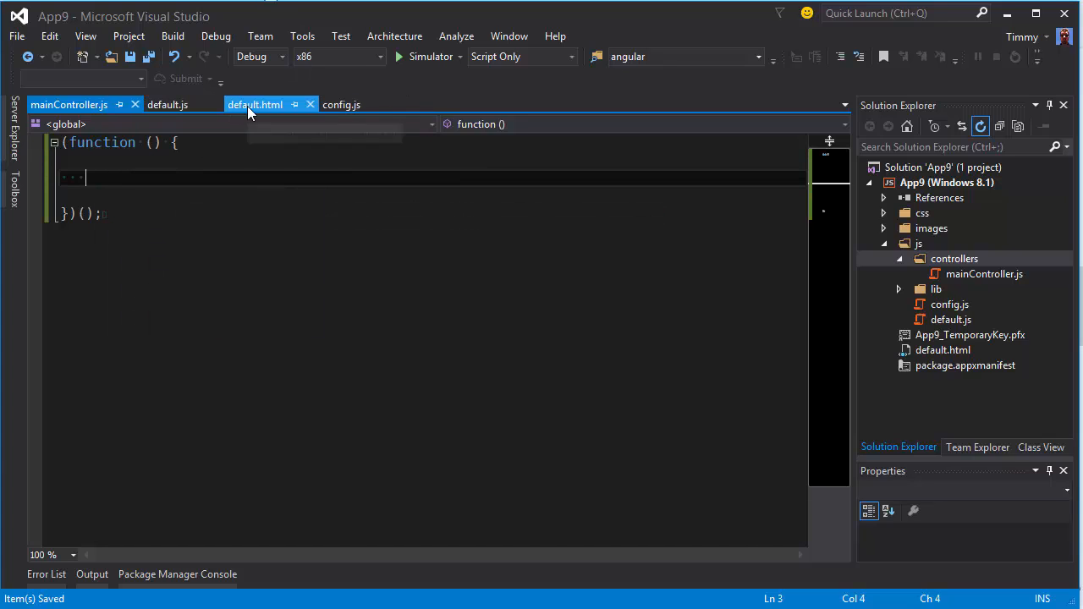
Step: Add a js/controllers/mainController.js script tag to default.html, save, and return to mainController.js
{"action": "left_click", "coordinate": [254, 105]}
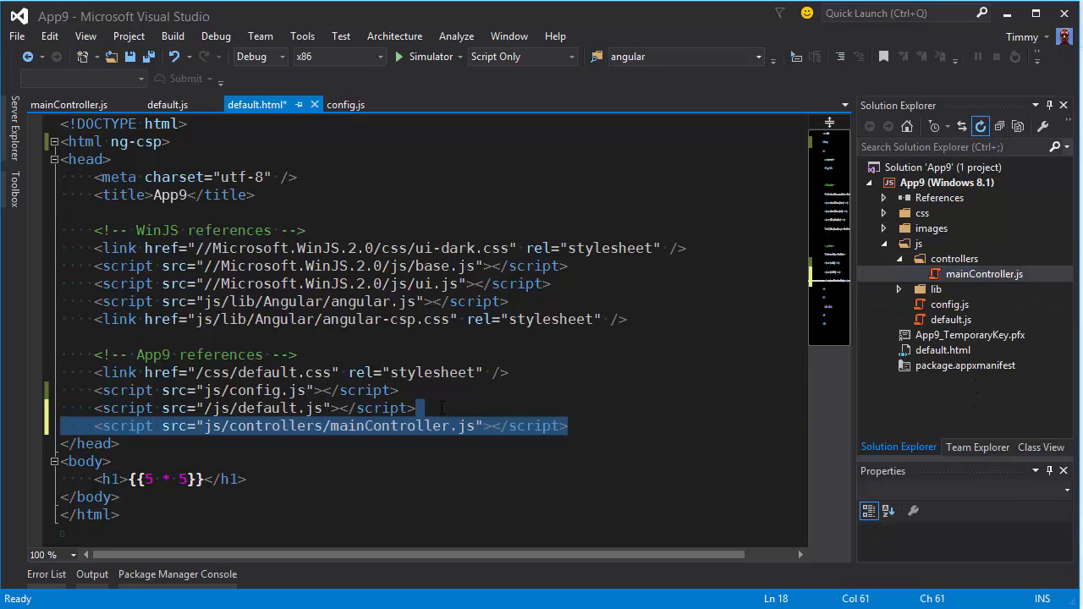
{"action": "key", "text": "ctrl+s"}
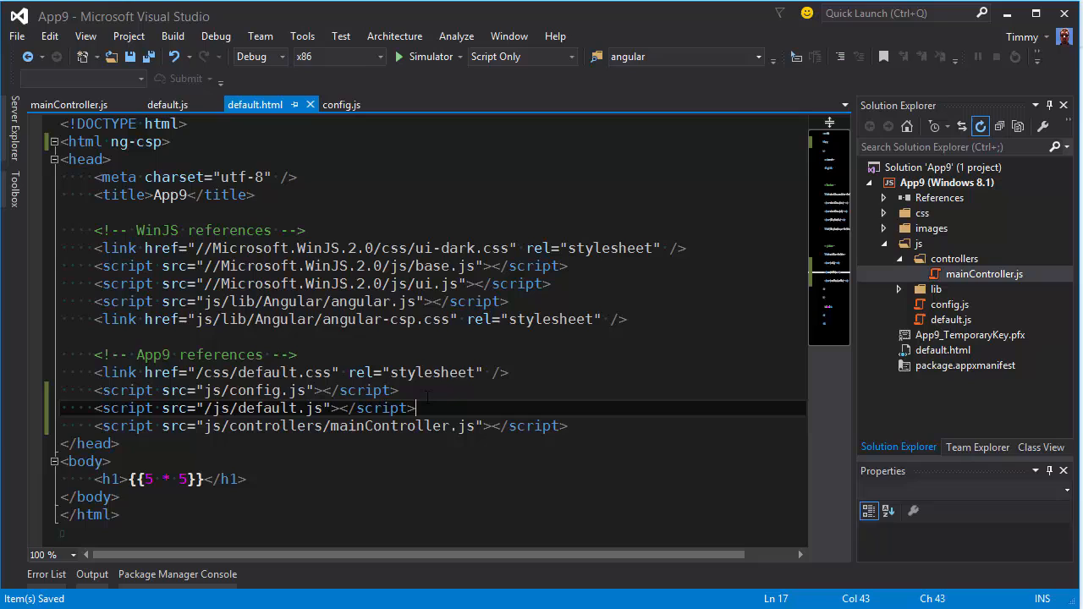
{"action": "left_click", "coordinate": [68, 105]}
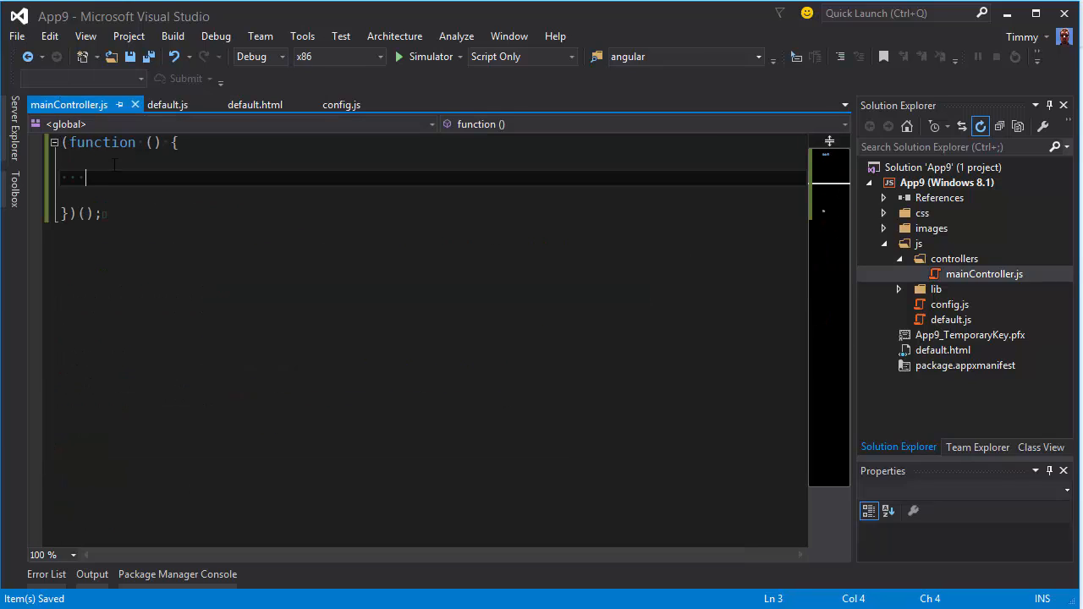
Step: Begin registering a "main" controller on angular.module(appConfig.appName) with a function parameter
{"action": "type", "text": "ang"}
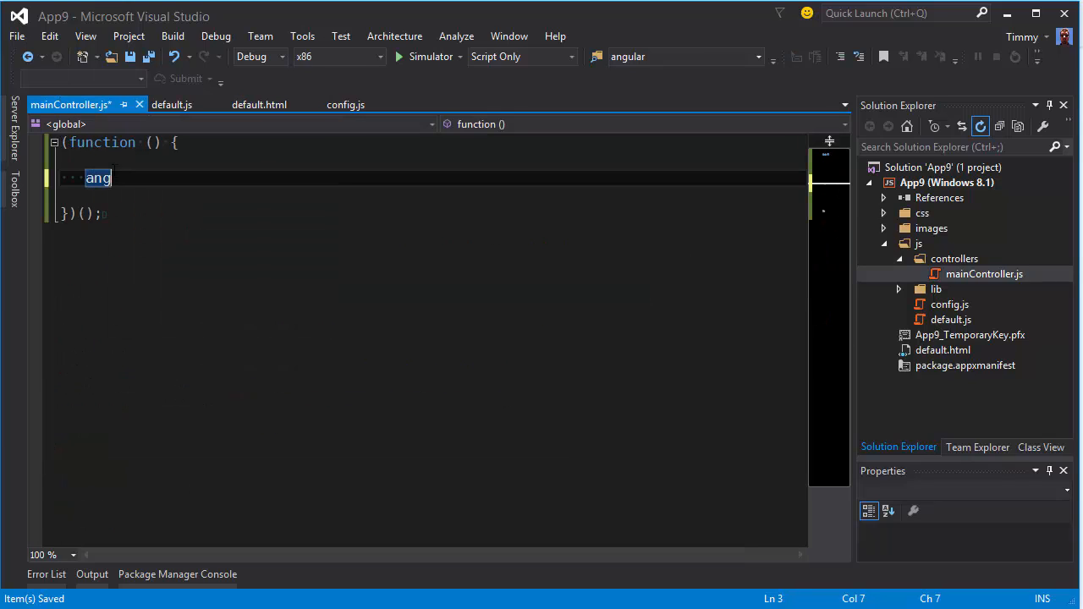
{"action": "type", "text": "ular."}
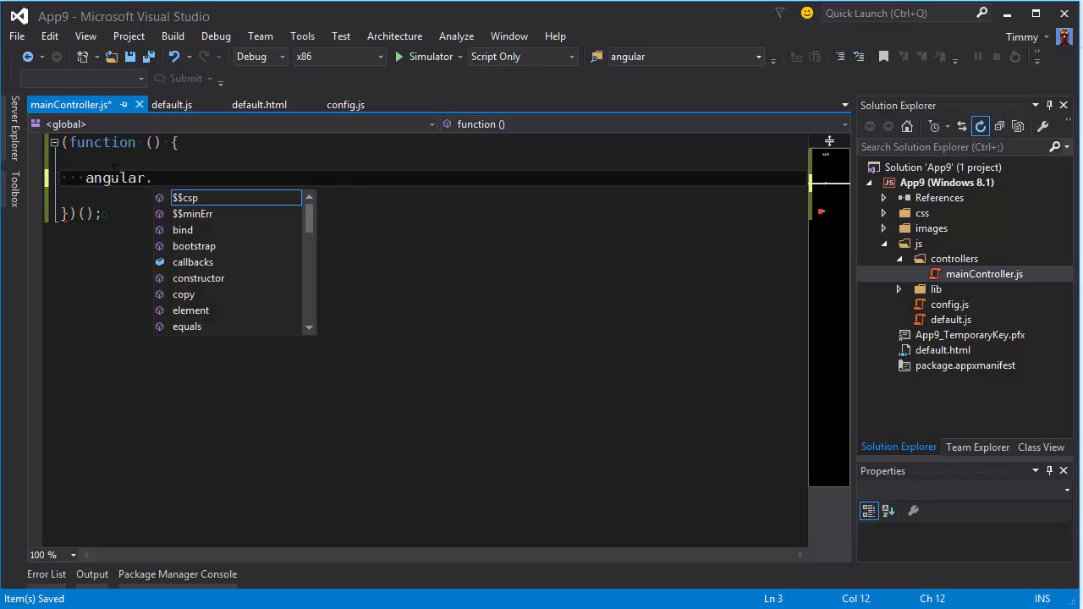
{"action": "type", "text": "module"}
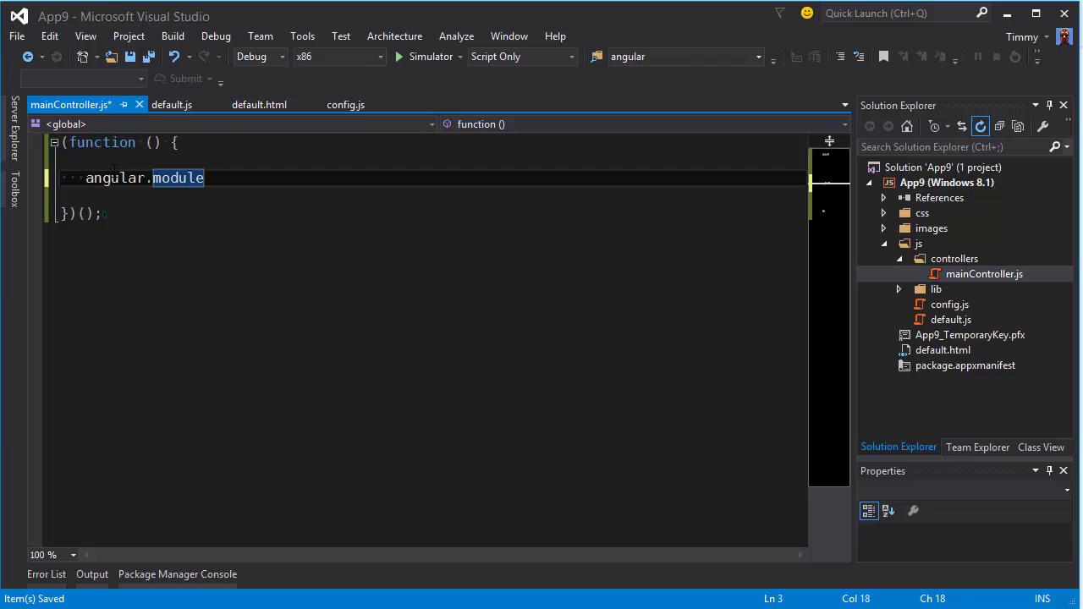
{"action": "type", "text": "()"}
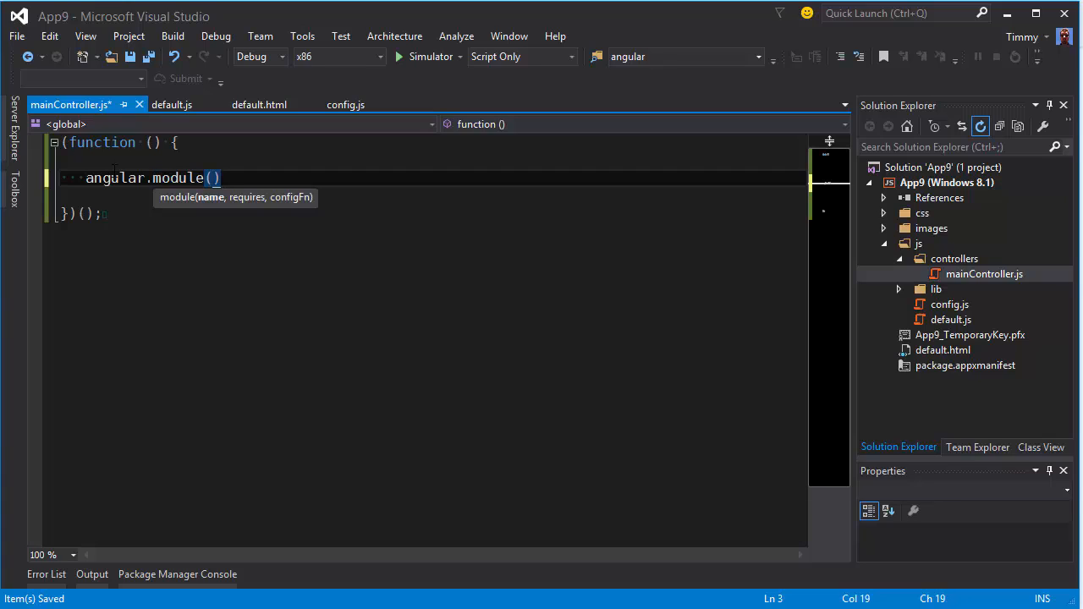
{"action": "type", "text": "appConfig.appName"}
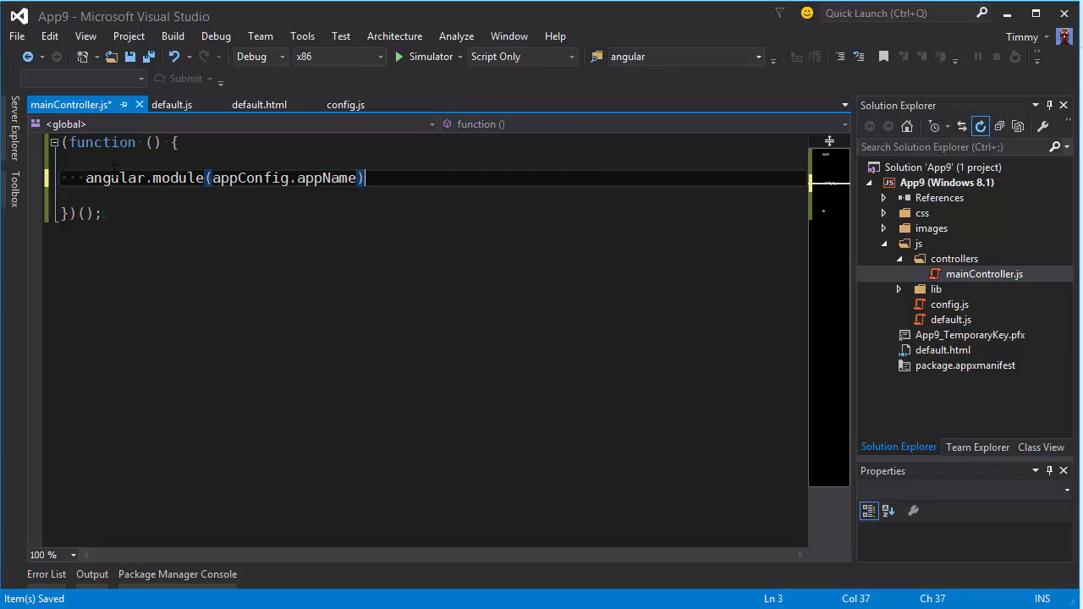
{"action": "type", "text": ".controller("}
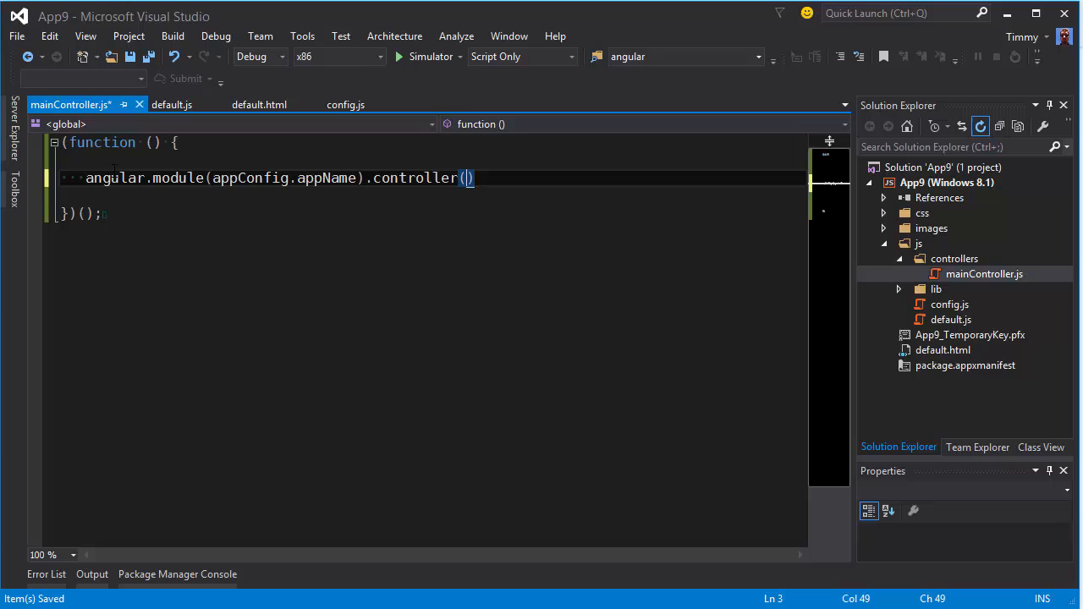
{"action": "type", "text": "\"mai\""}
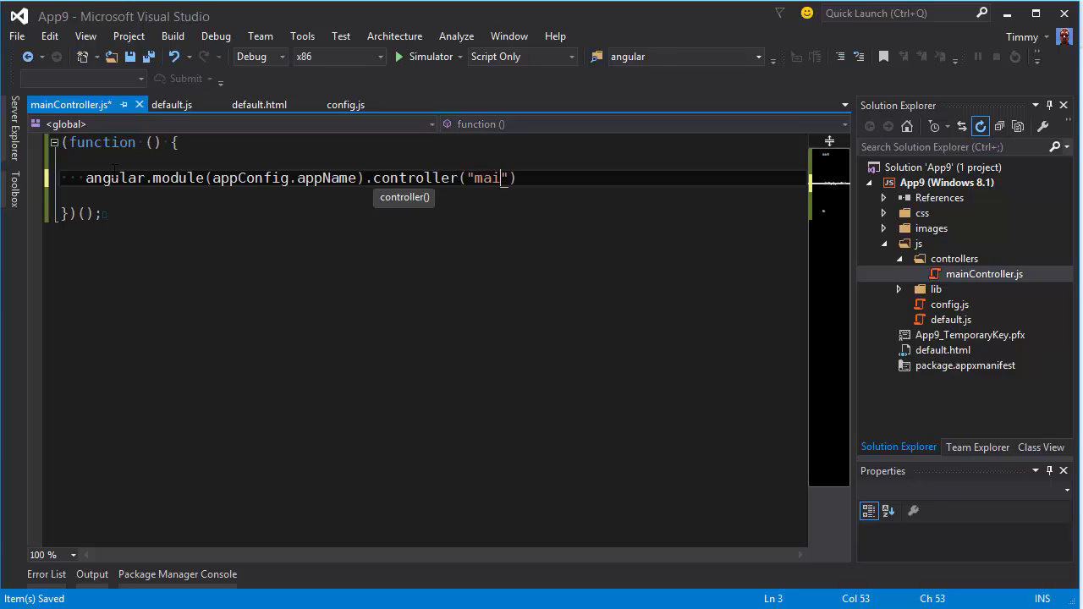
{"action": "type", "text": "n\",function($"}
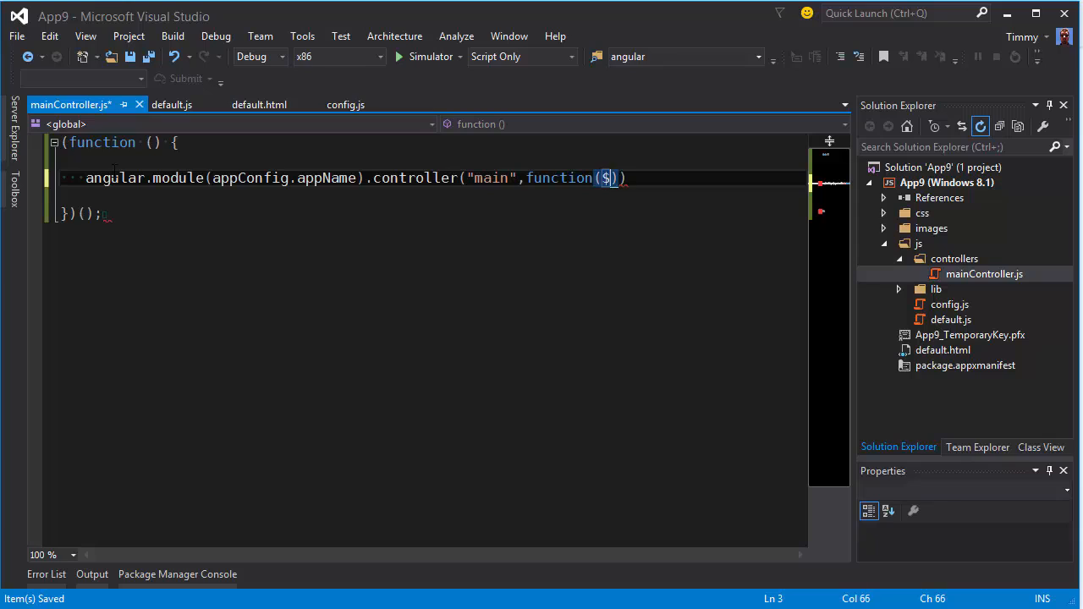
Step: Inject $scope and set $scope.hello = "Hello World!"; inside the controller body
{"action": "type", "text": "scope"}
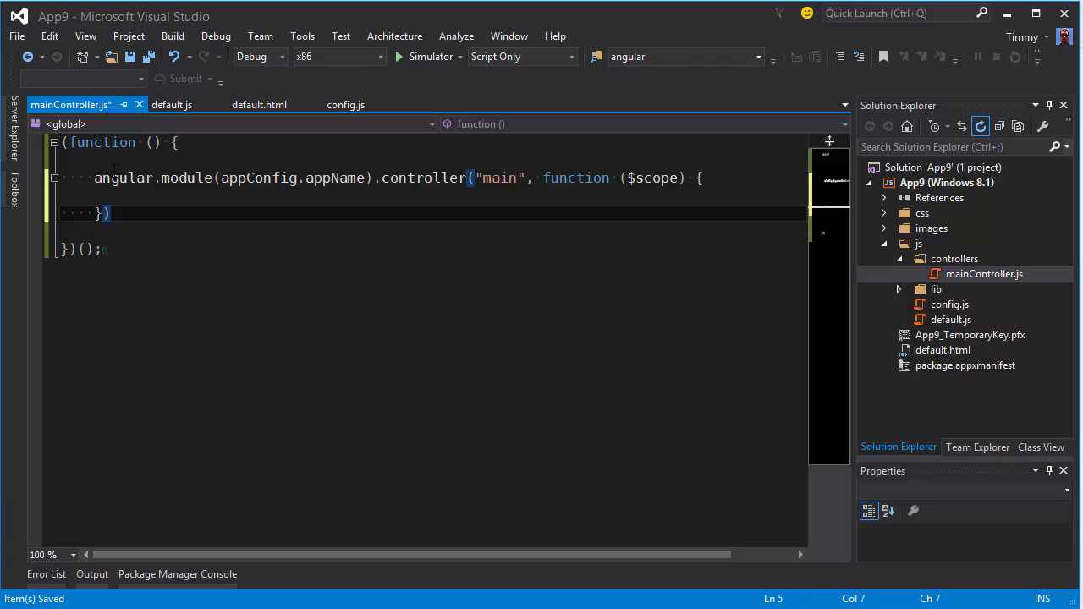
{"action": "type", "text": "$"}
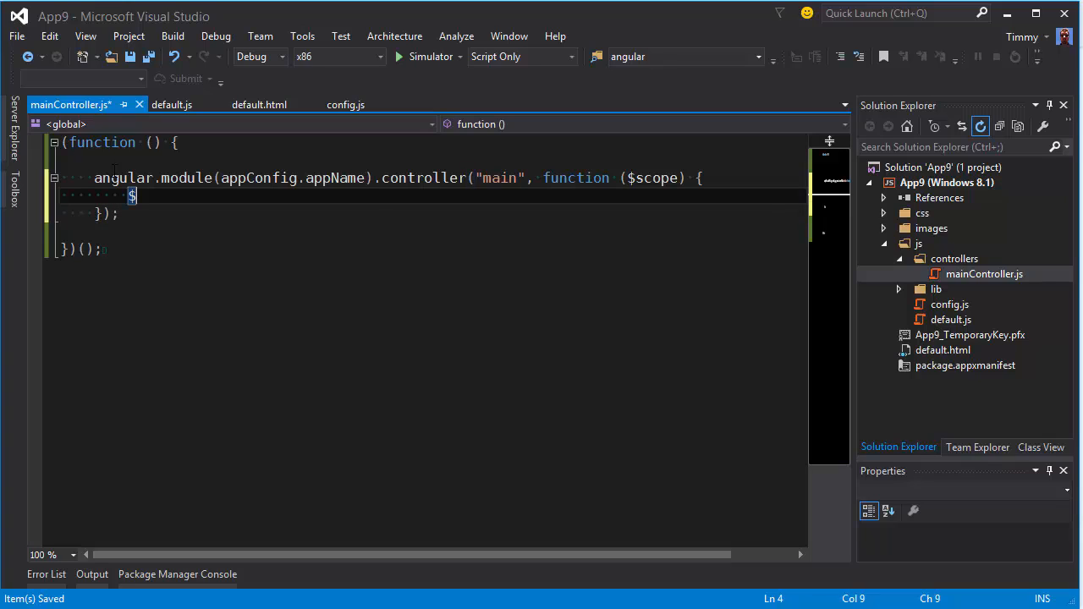
{"action": "type", "text": "scope."}
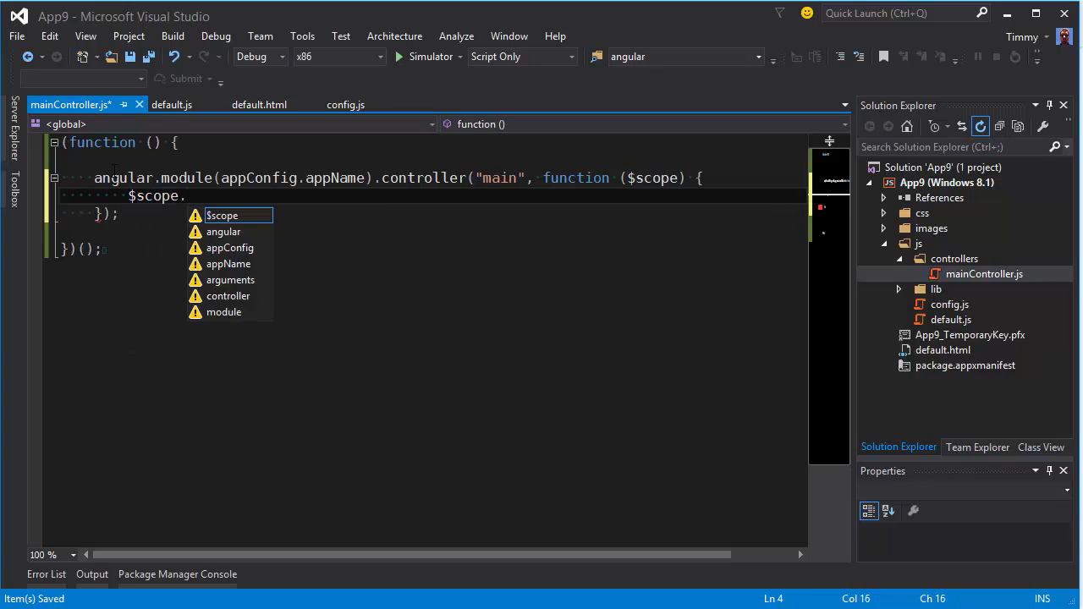
{"action": "type", "text": "hello"}
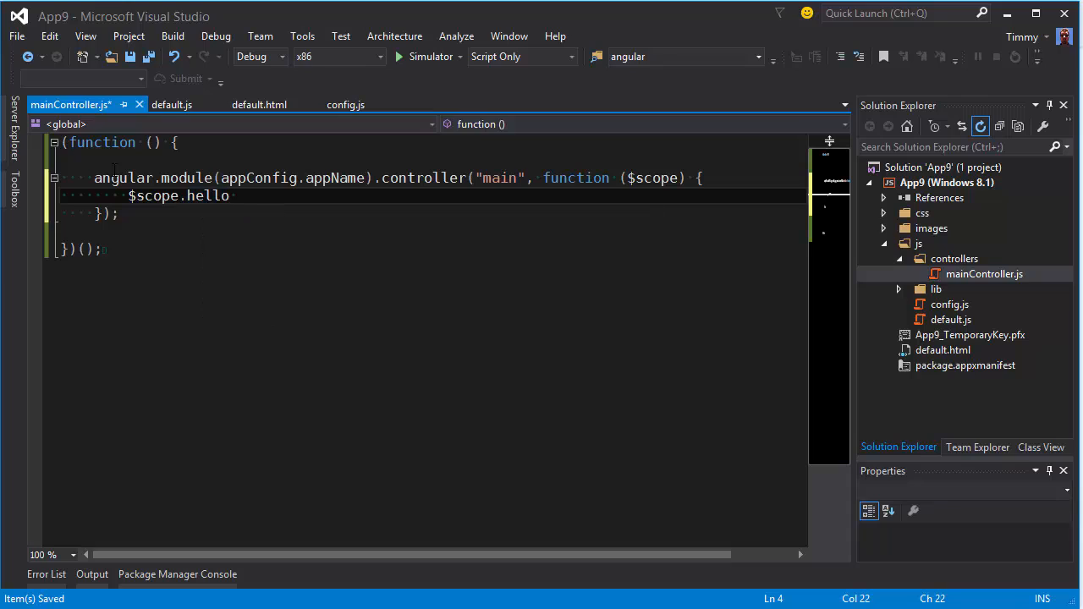
{"action": "type", "text": "= \"Hello World!\""}
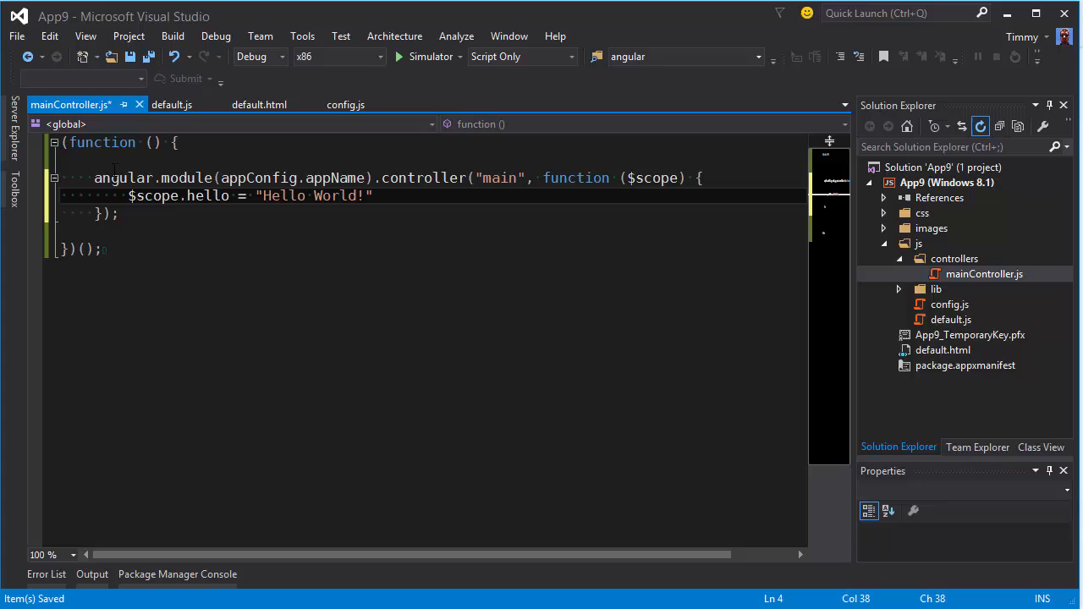
{"action": "type", "text": ";"}
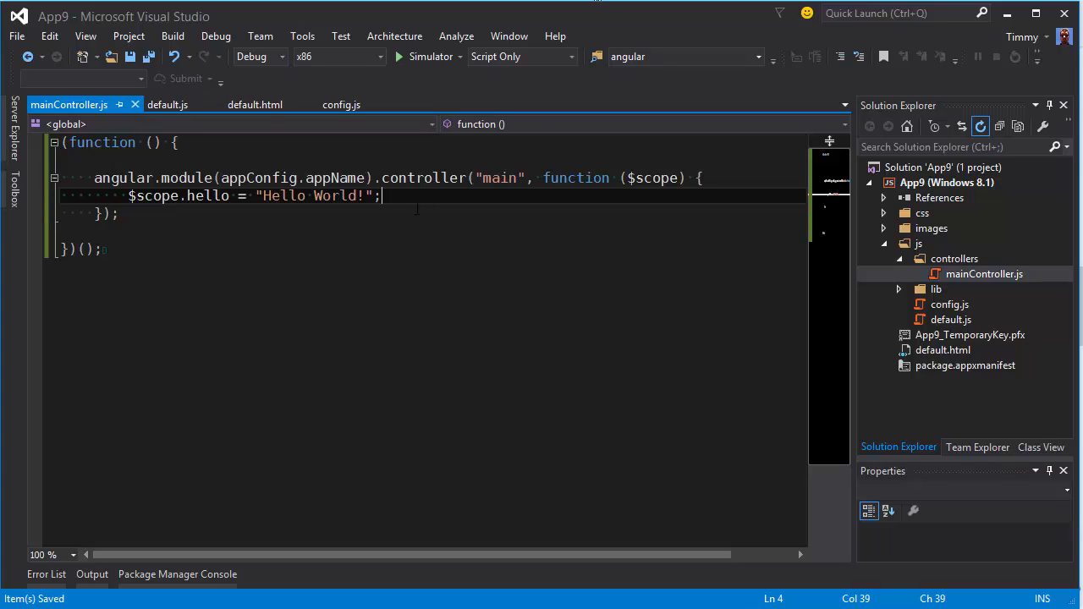
{"action": "mouse_move", "coordinate": [254, 105]}
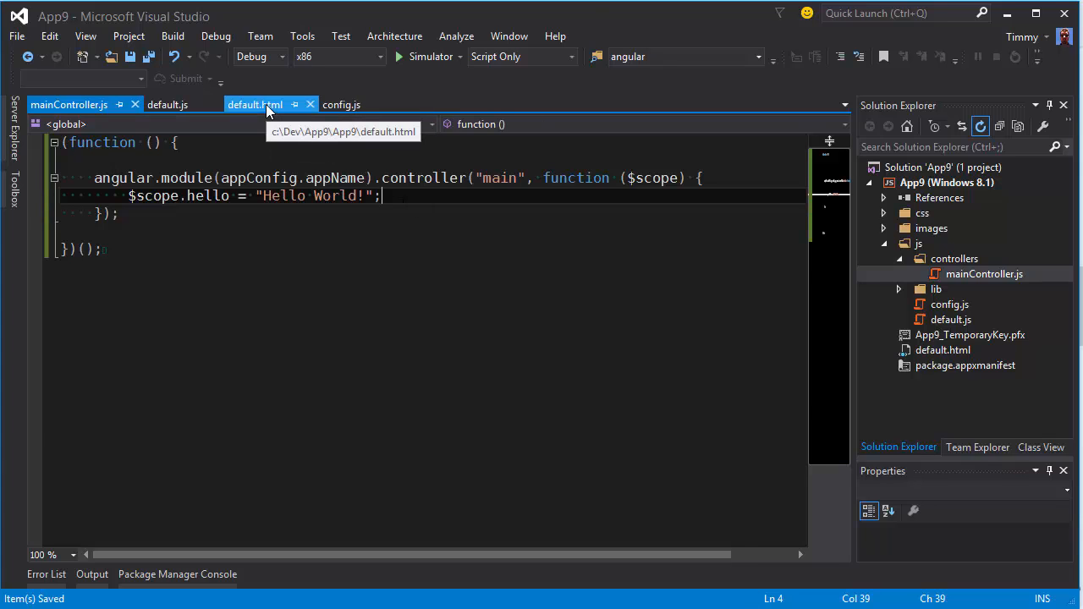
Step: In default.html add ng-controller="main" to body and bind the heading to {{hello}} instead of {{5 * 5}}
{"action": "left_click", "coordinate": [254, 105]}
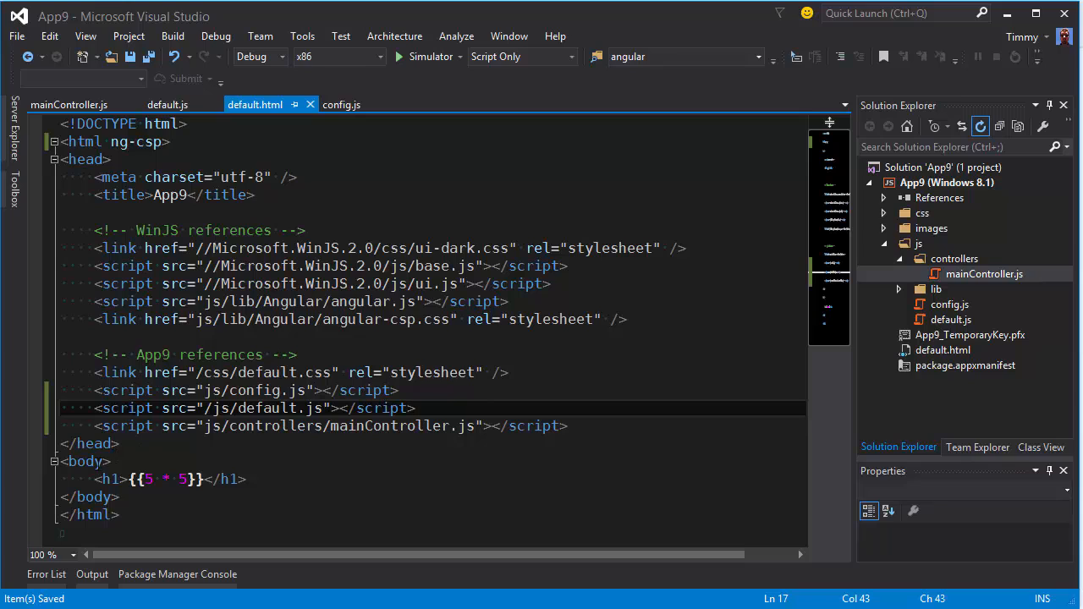
{"action": "type", "text": "ng-controller=\""}
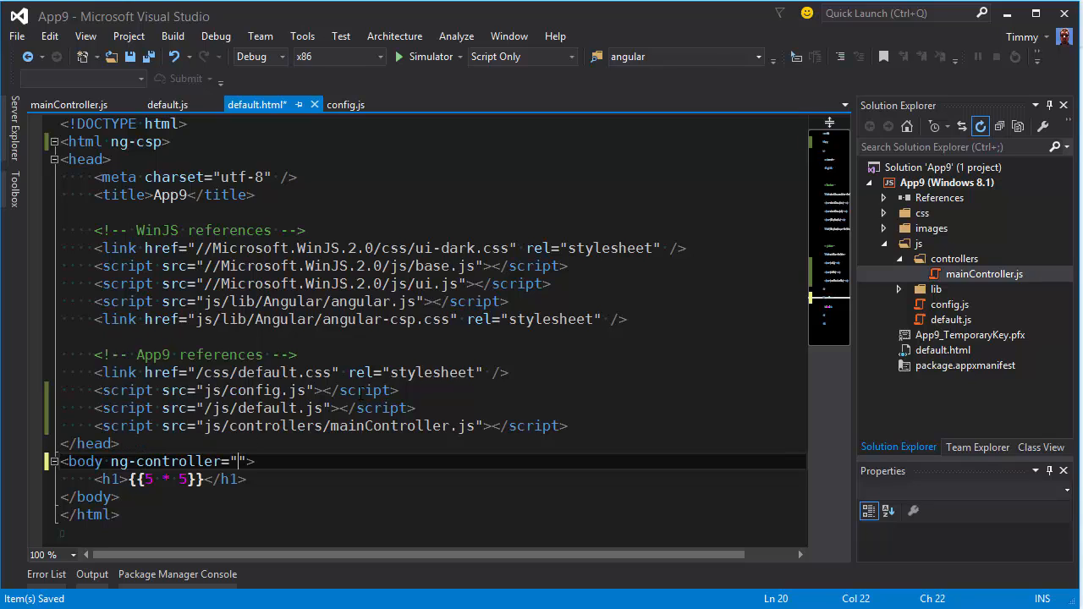
{"action": "type", "text": "main"}
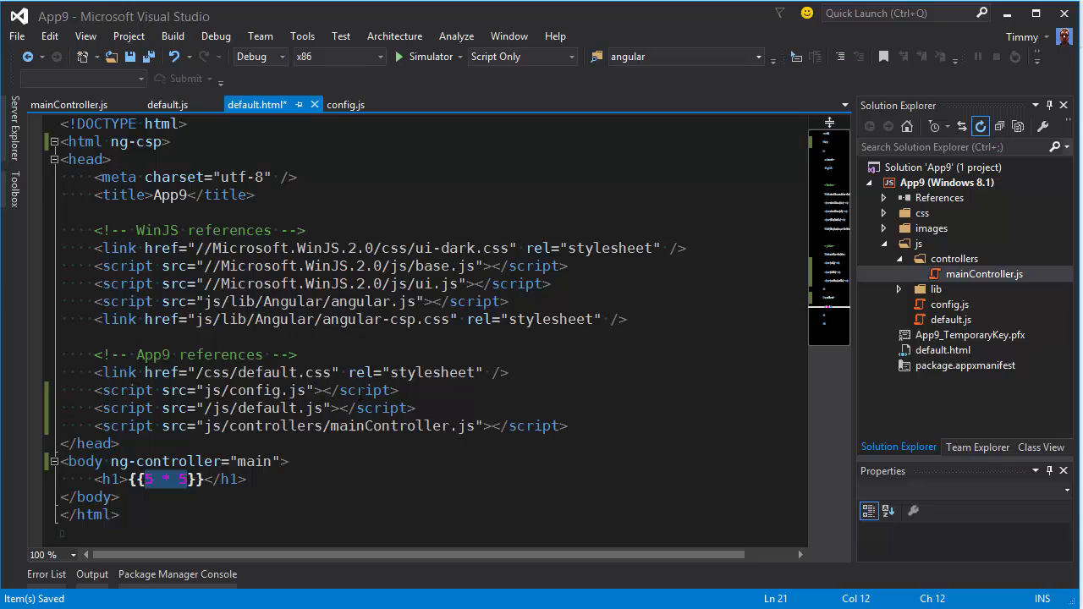
{"action": "type", "text": "hello"}
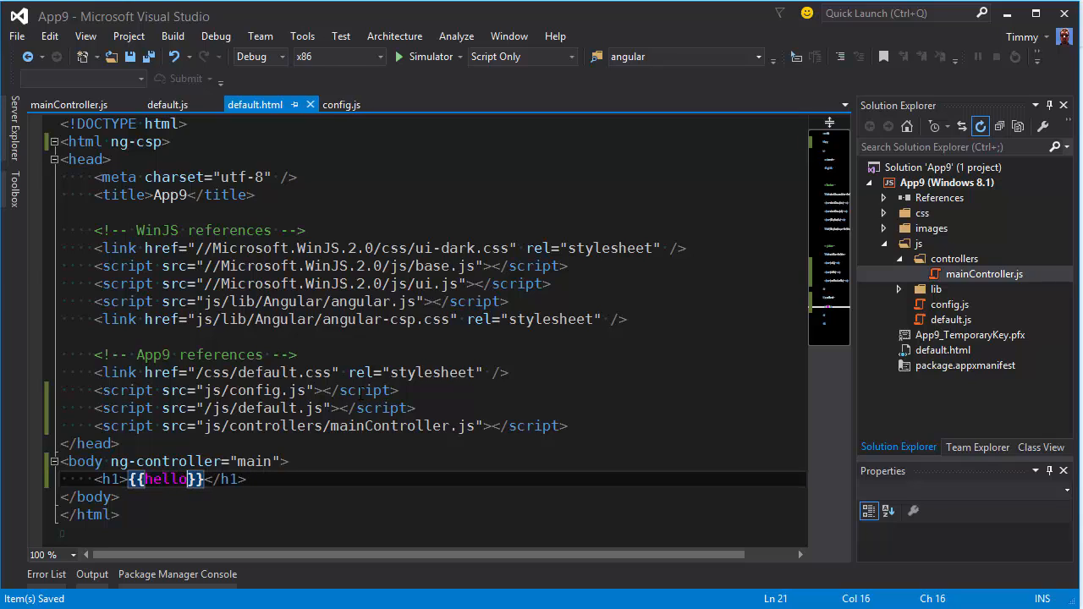
{"action": "mouse_move", "coordinate": [427, 58]}
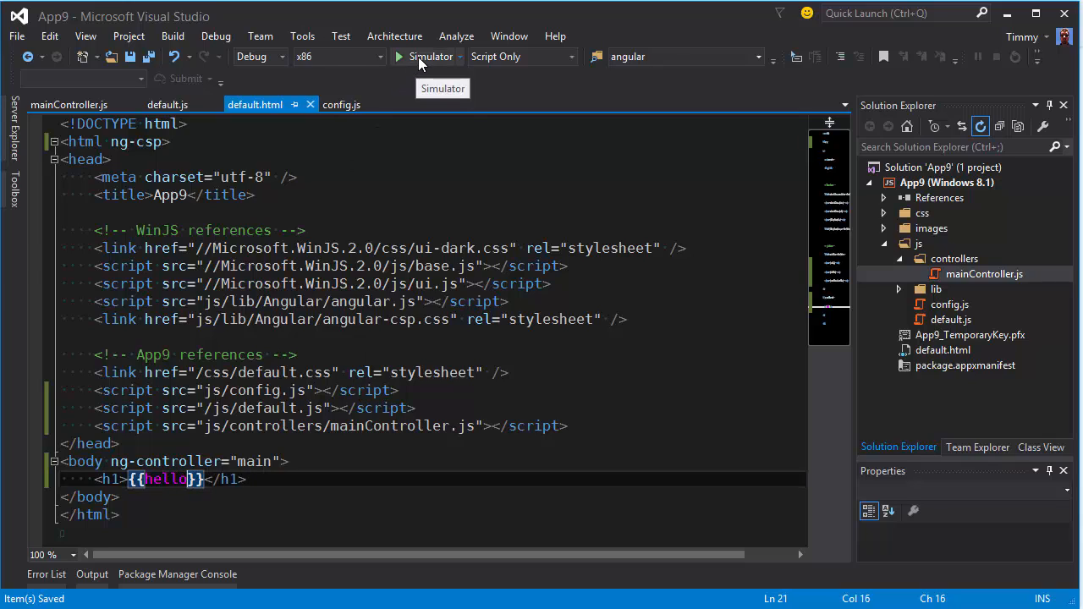
Step: Build, deploy and launch App9 in the Simulator from the toolbar start button
{"action": "left_click", "coordinate": [400, 56]}
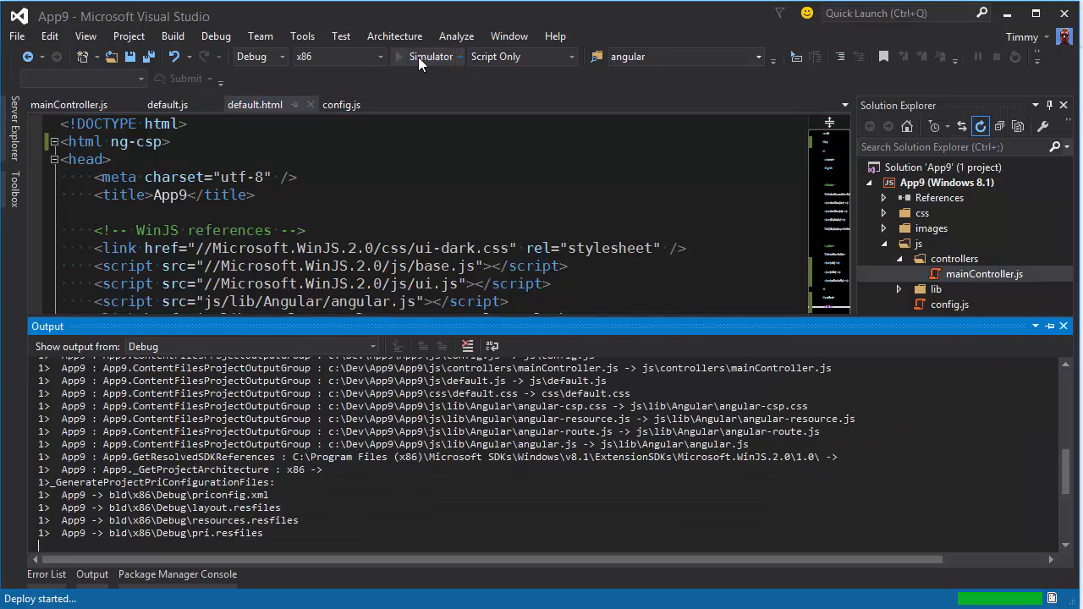
{"action": "left_click", "coordinate": [398, 58]}
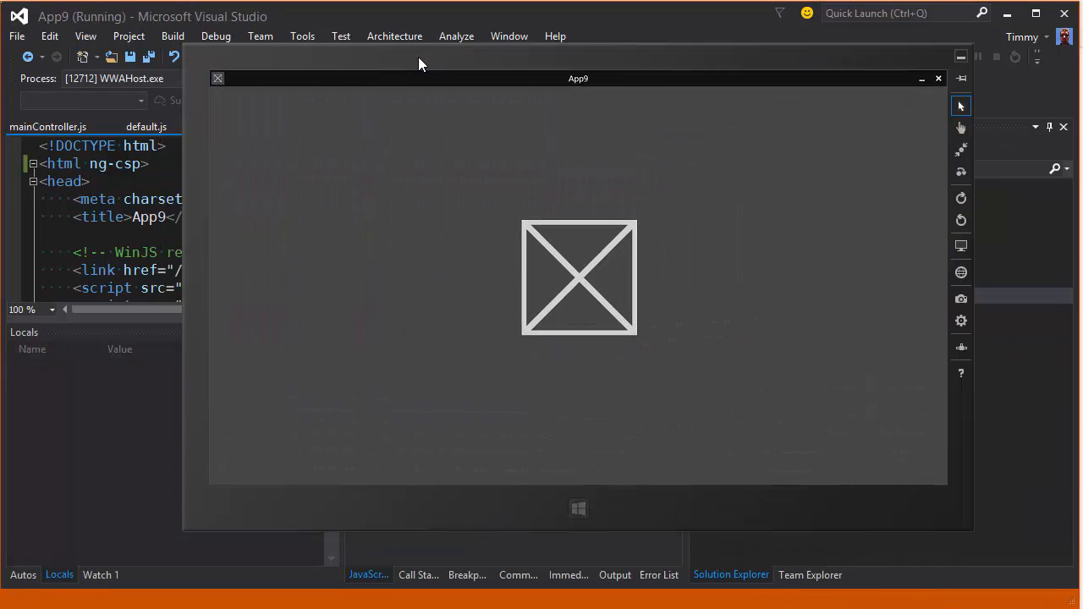